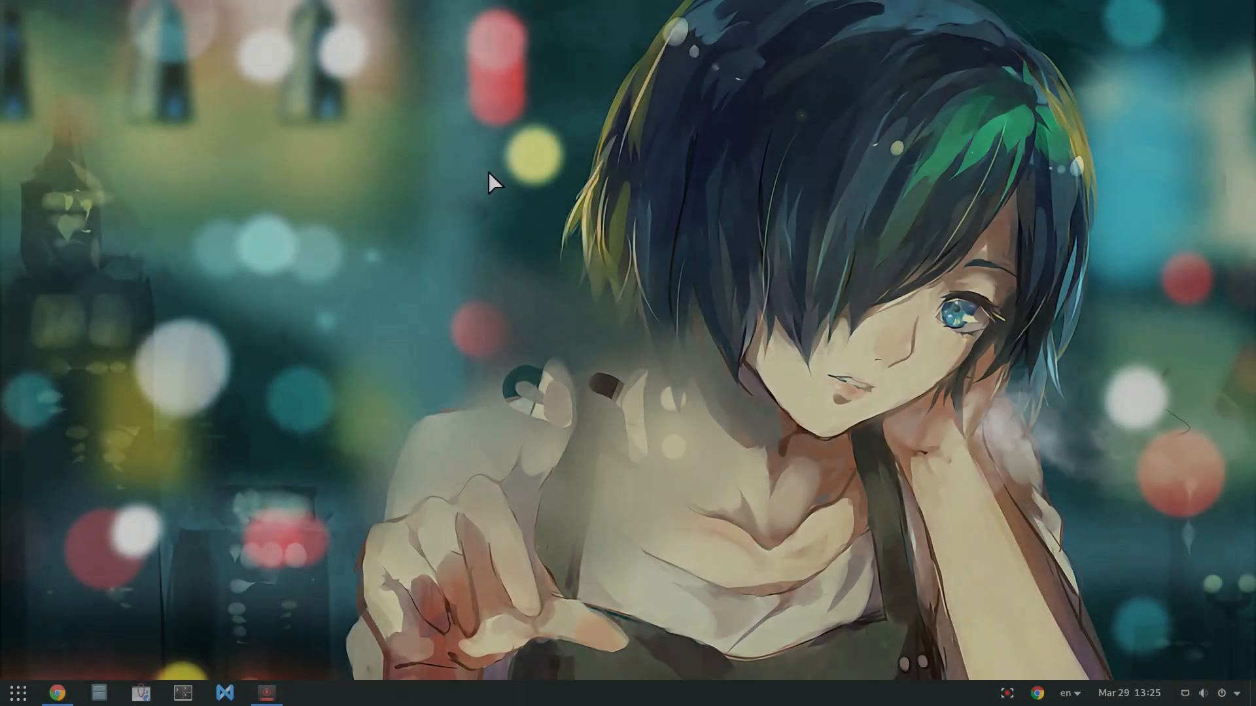
mouse_move(662, 165)
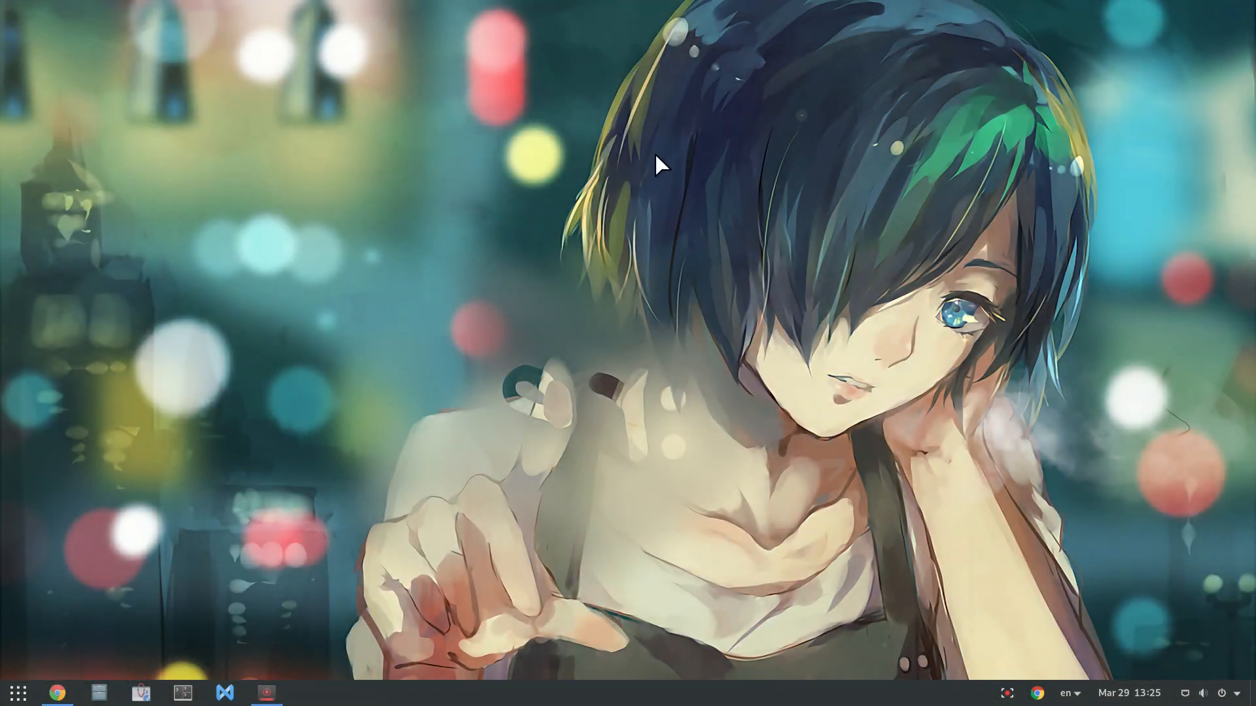
mouse_move(645, 473)
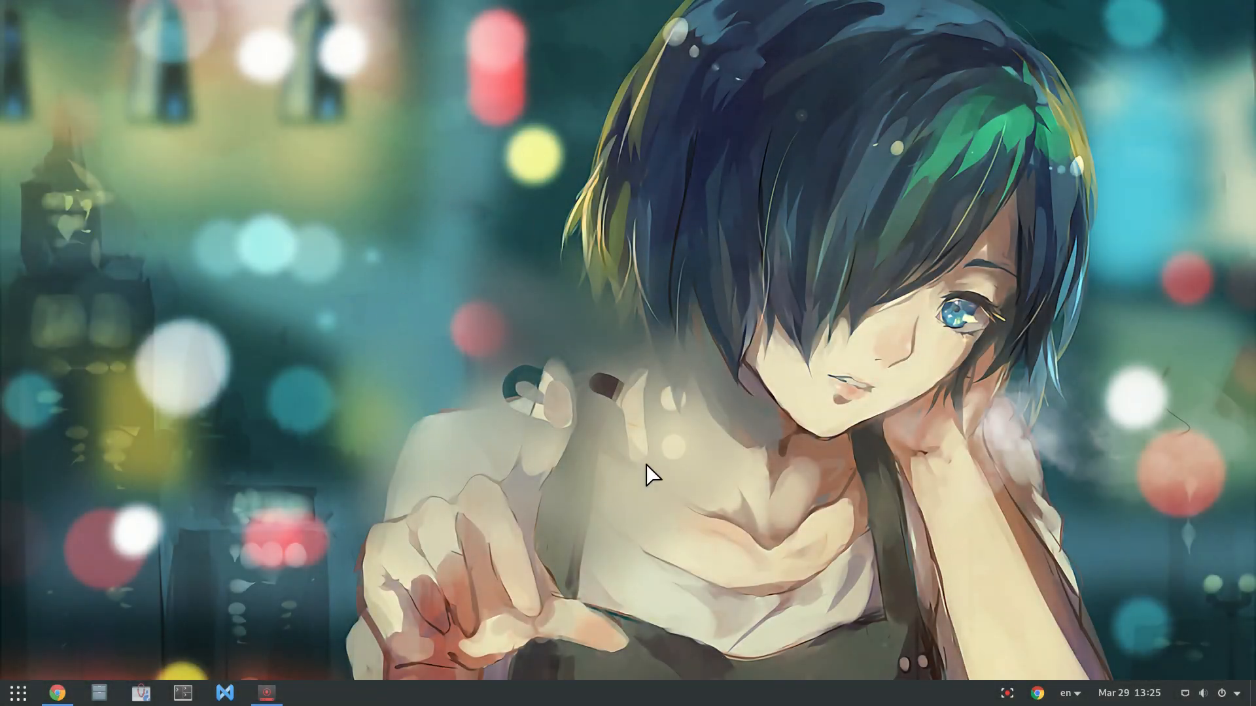
mouse_move(387, 240)
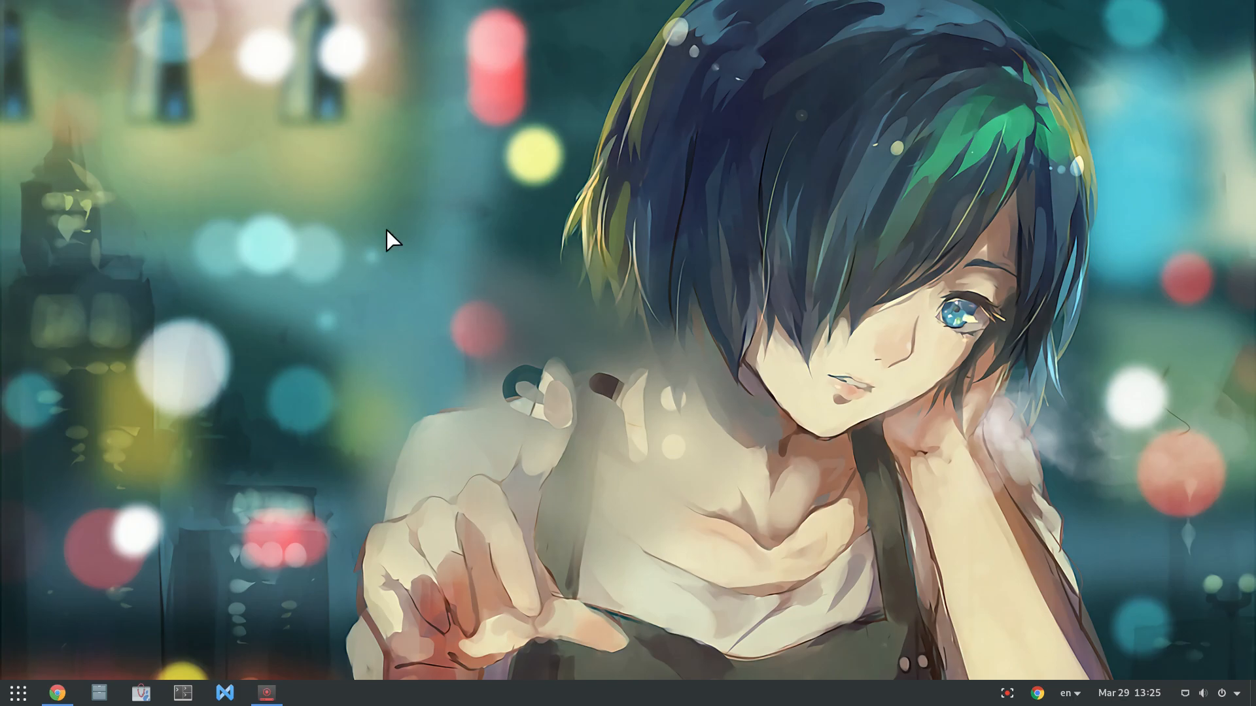
mouse_move(715, 398)
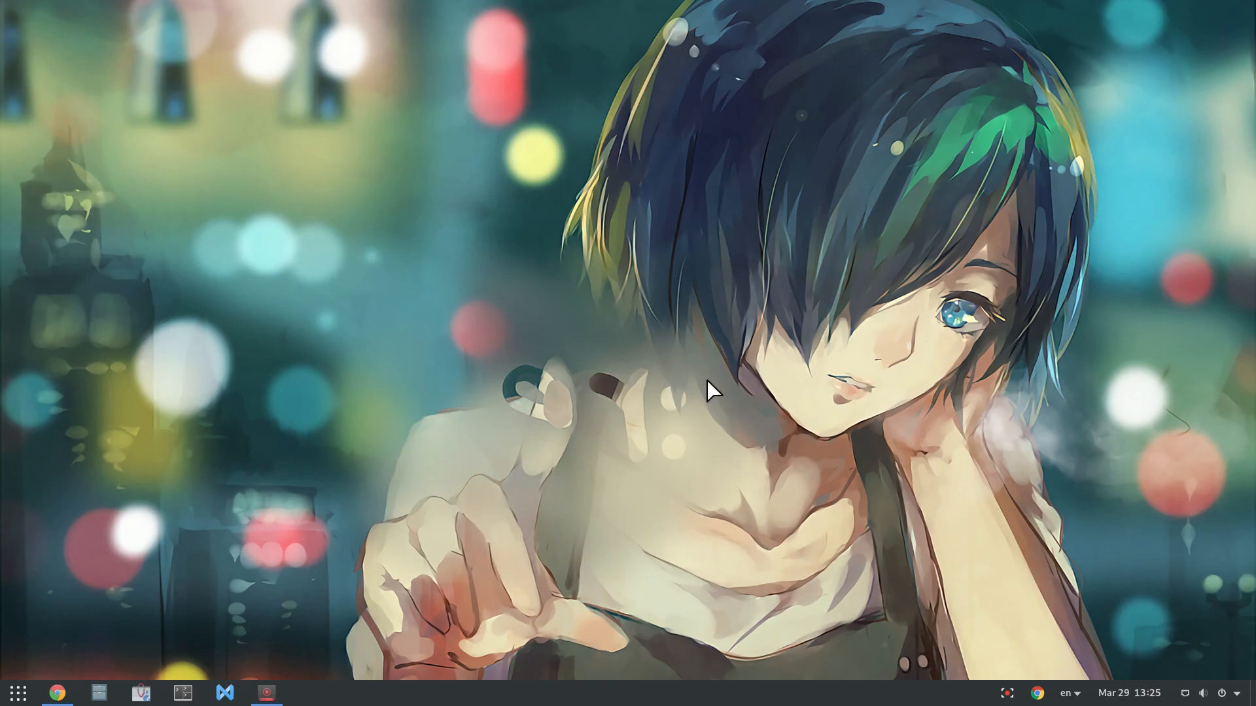
mouse_move(452, 225)
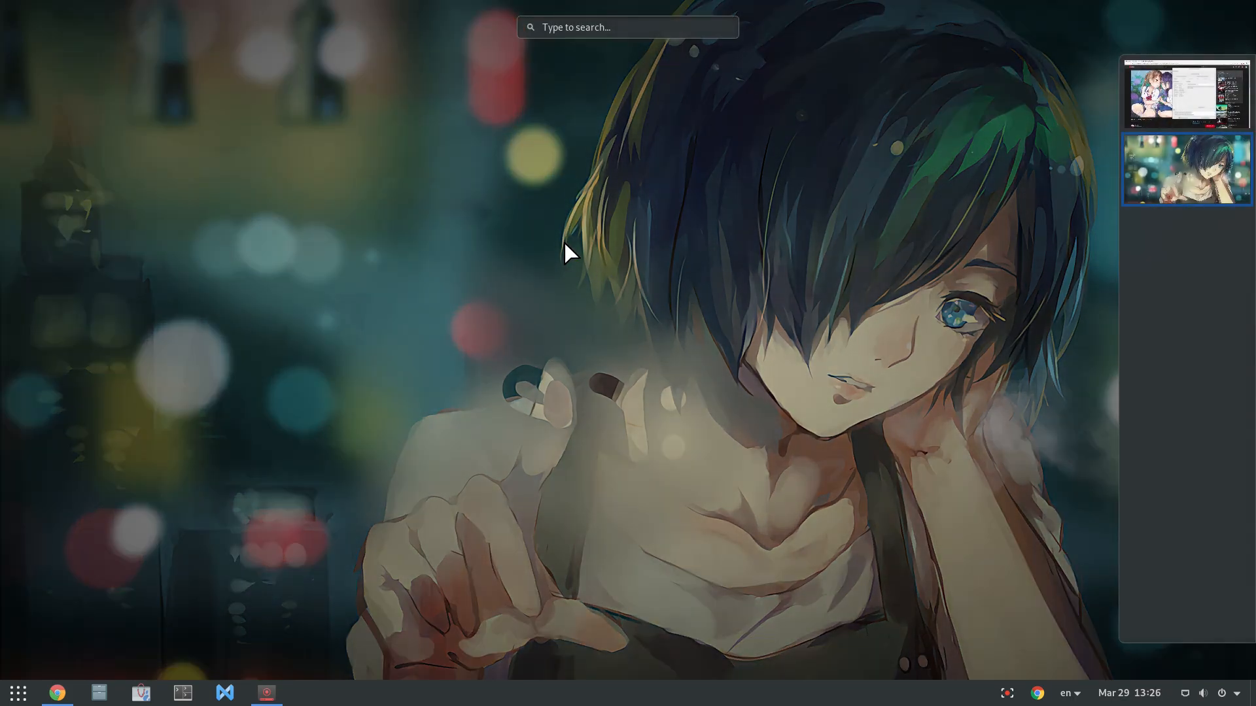
- Search the Activities overview for 'dra' to find the Drawing app
type("dra")
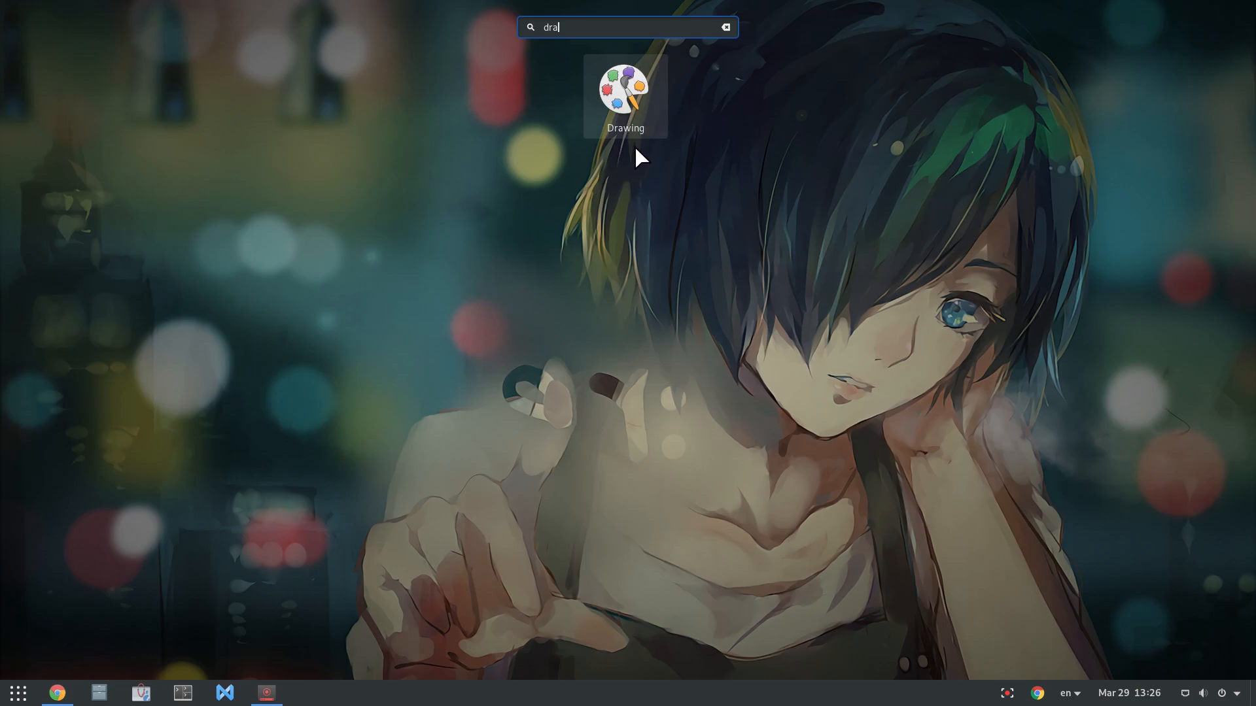
mouse_move(656, 115)
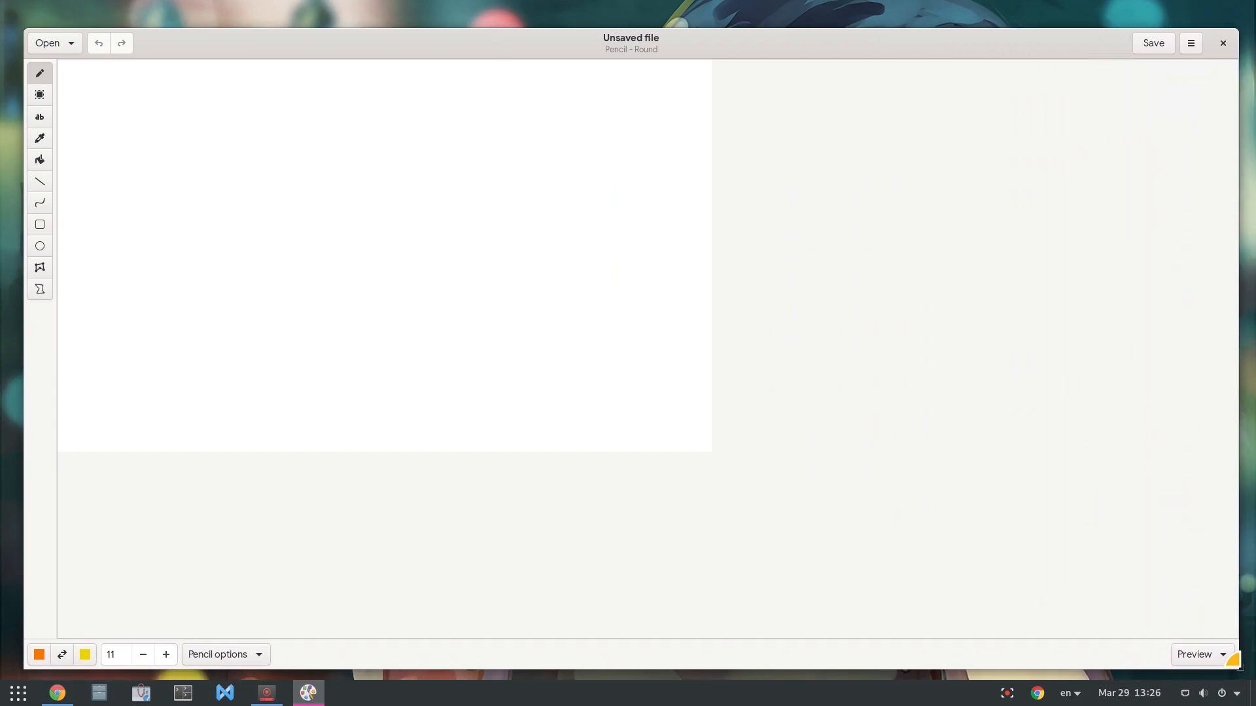
- Load the recent image rikka 969762.jpg onto the canvas via Open an image
left_click(53, 43)
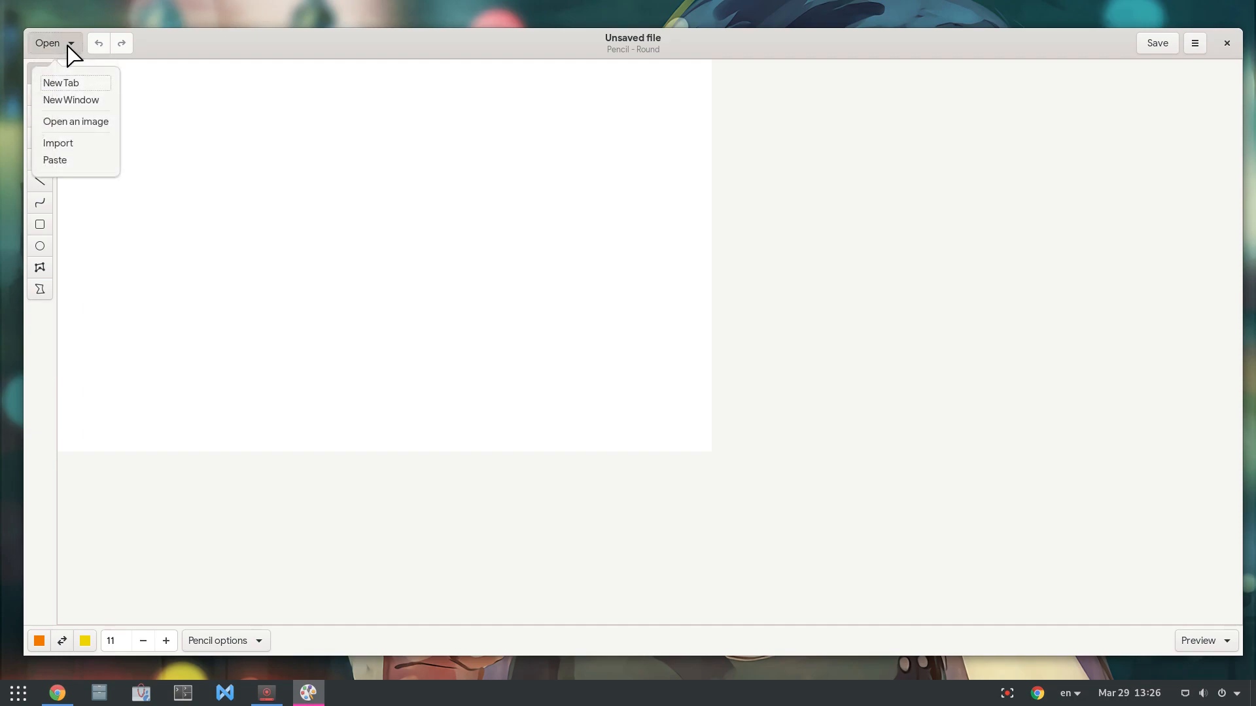
left_click(76, 122)
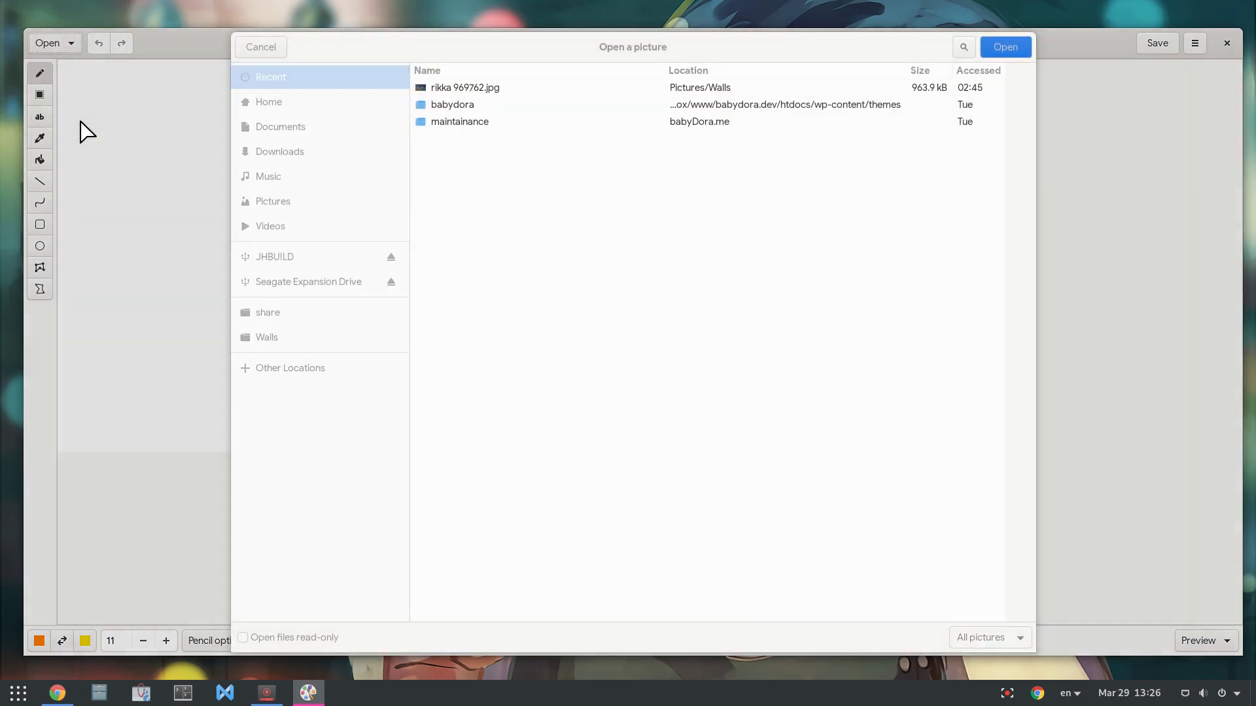
left_click(466, 87)
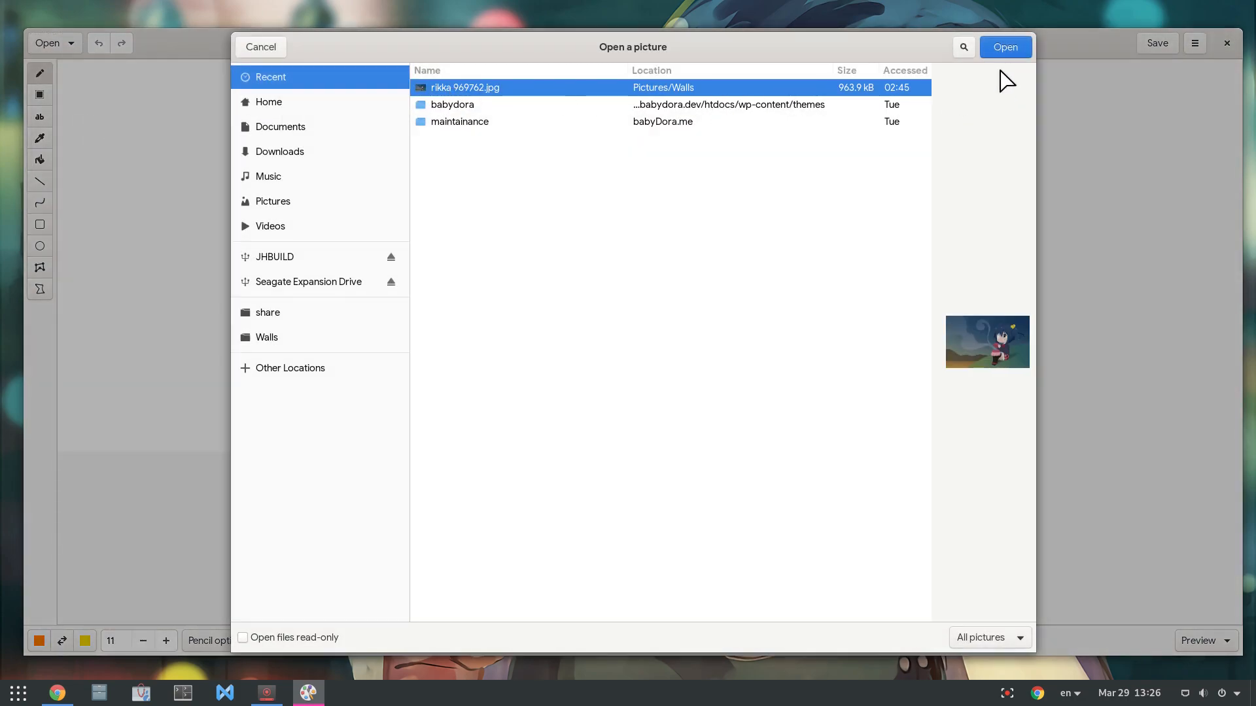
left_click(1005, 47)
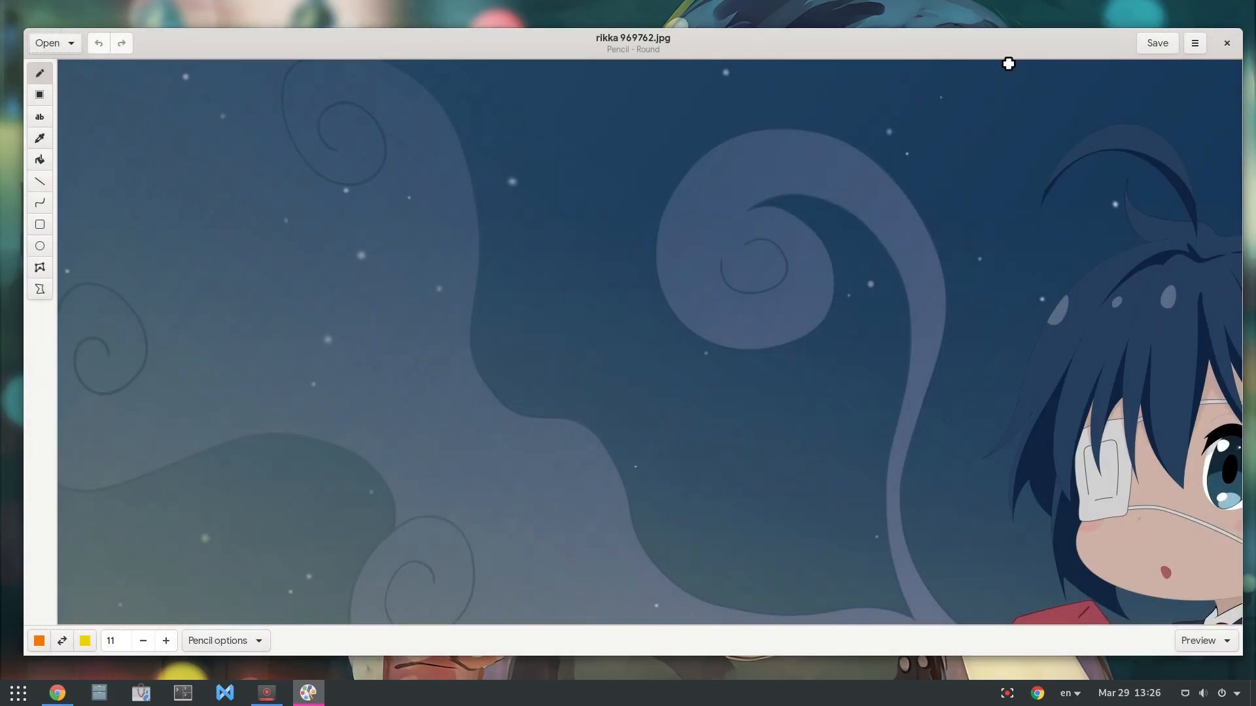
left_click(1199, 641)
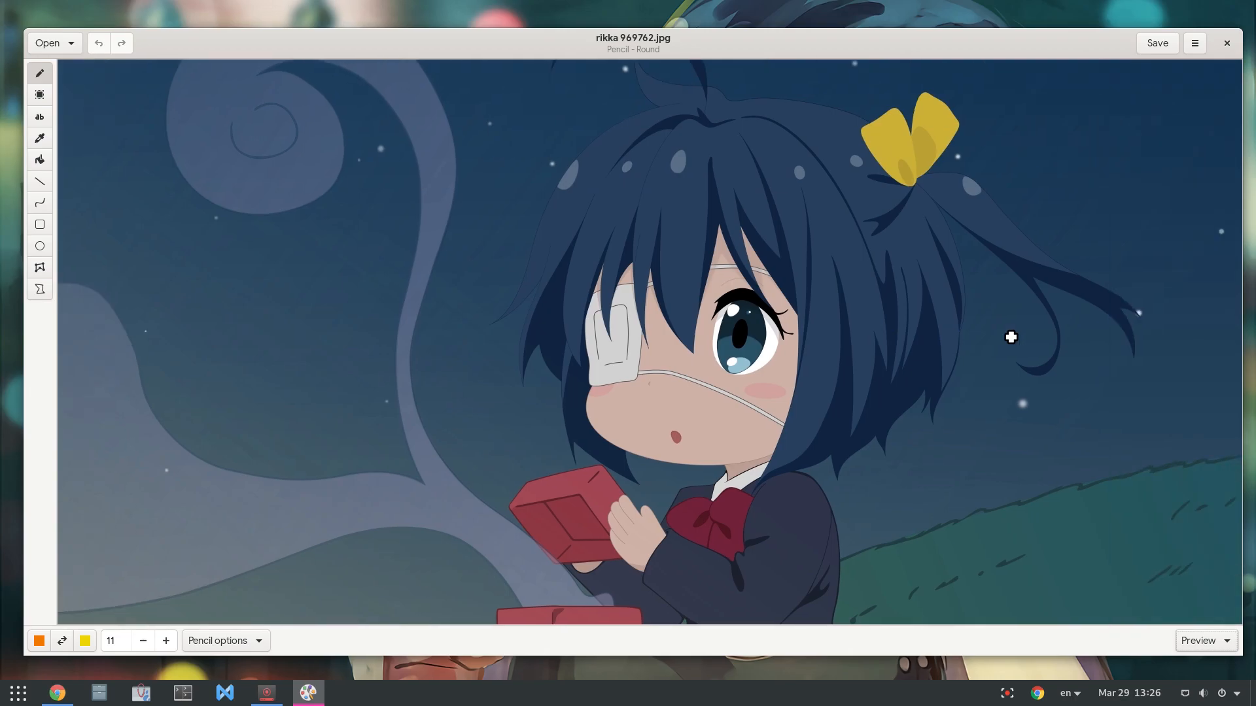
mouse_move(225, 168)
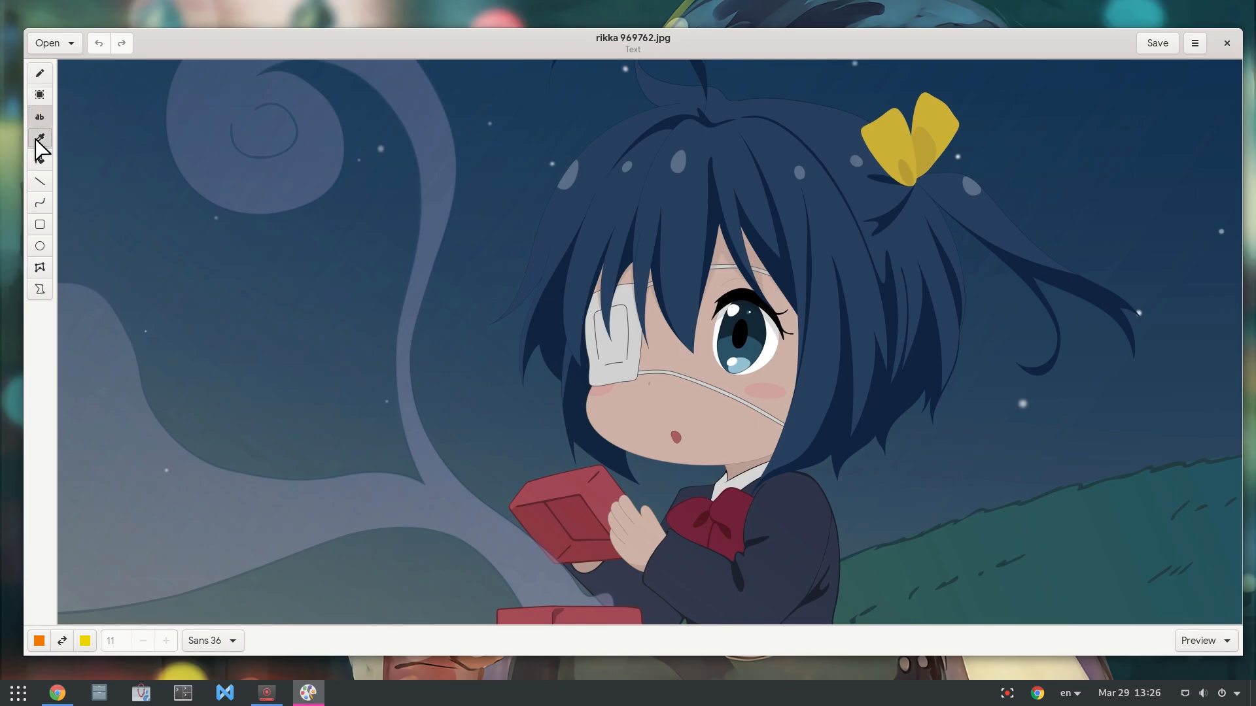
left_click(39, 180)
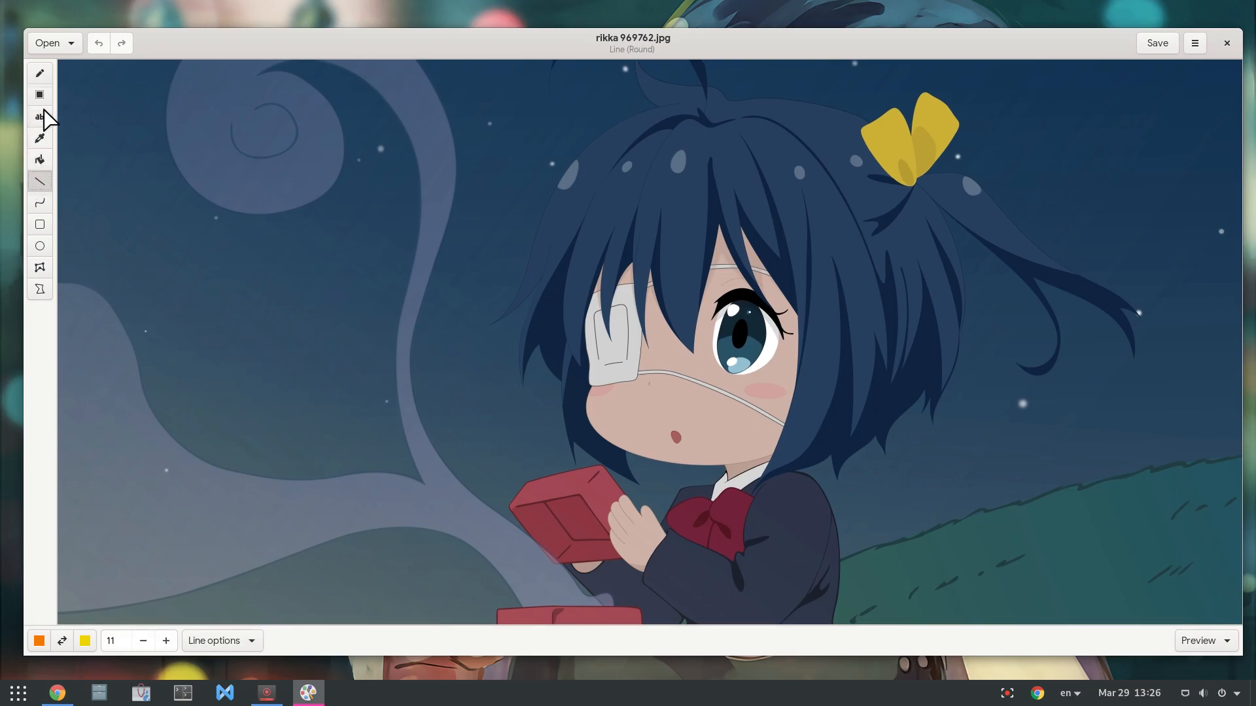
left_click(40, 73)
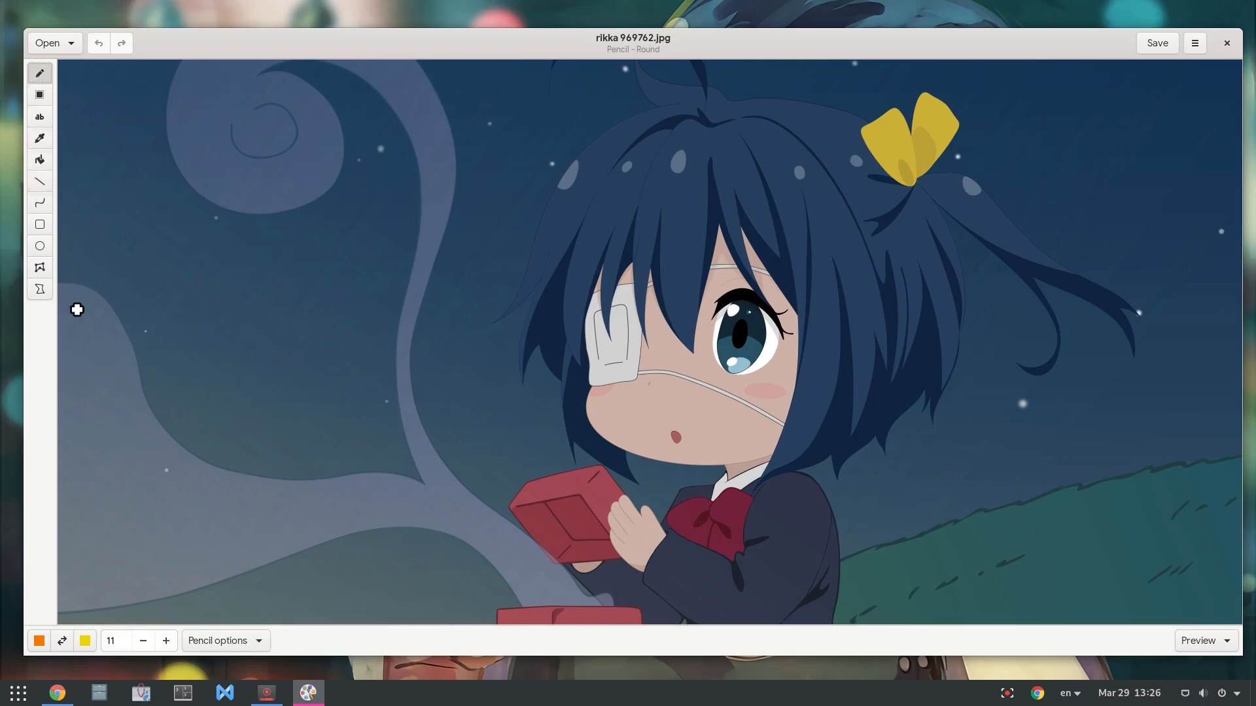
- Scribble a black pencil patch over the girl's mouth in the picture
left_click(40, 641)
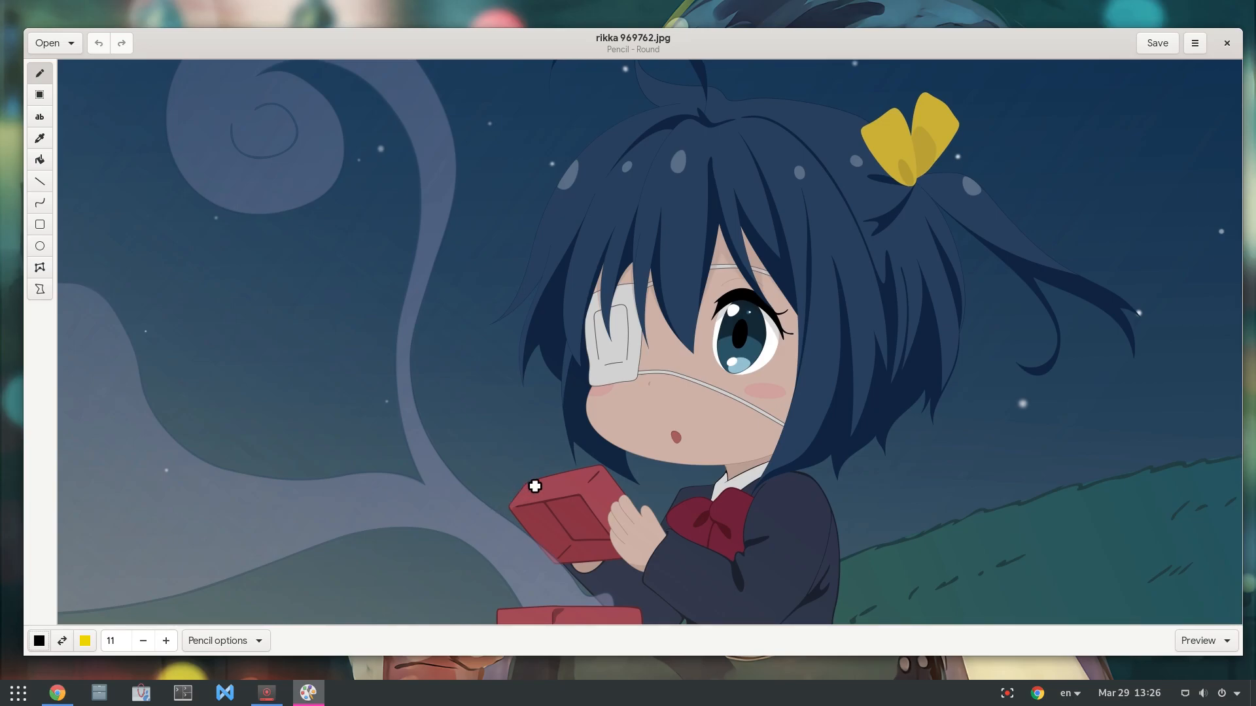
mouse_move(656, 412)
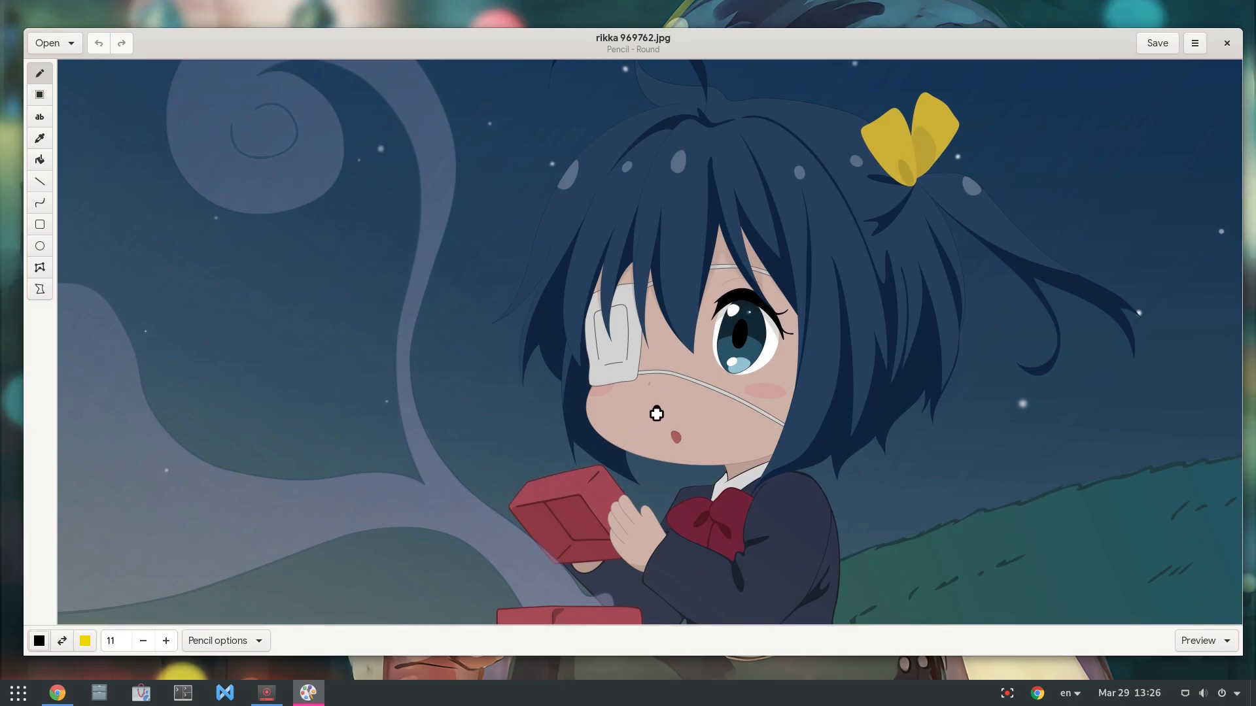
left_click_drag(658, 415, 694, 409)
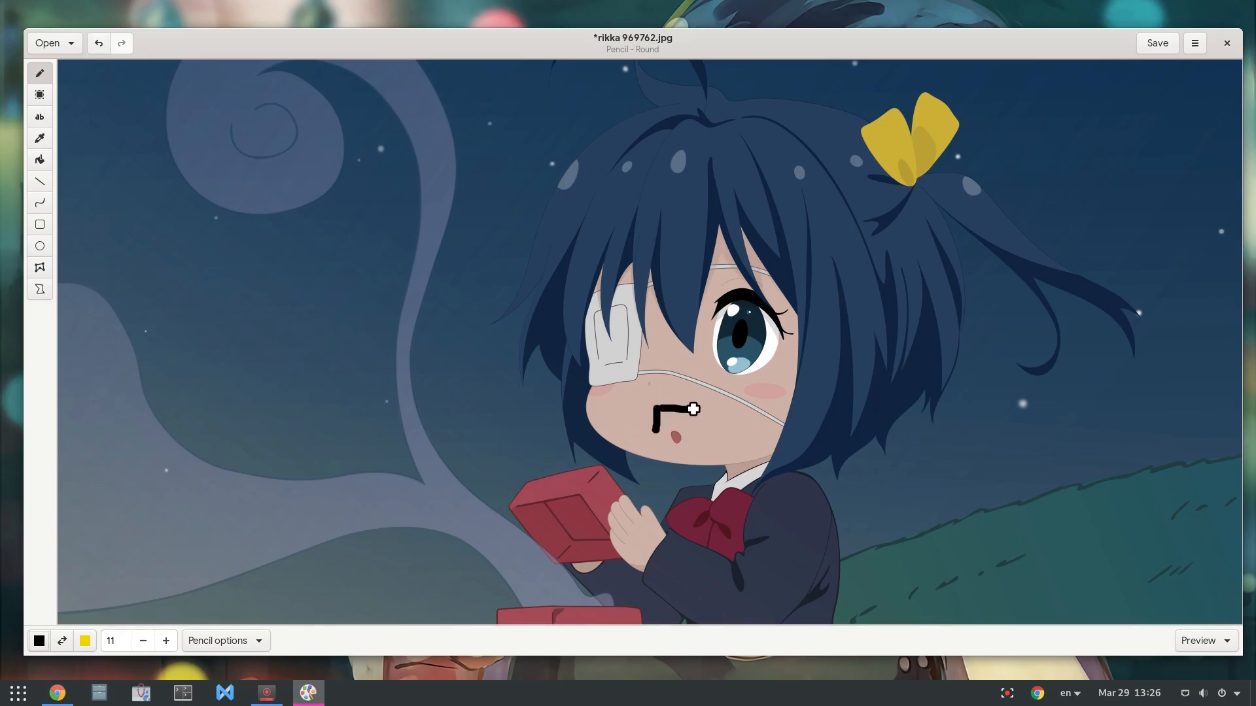
left_click_drag(660, 407, 701, 429)
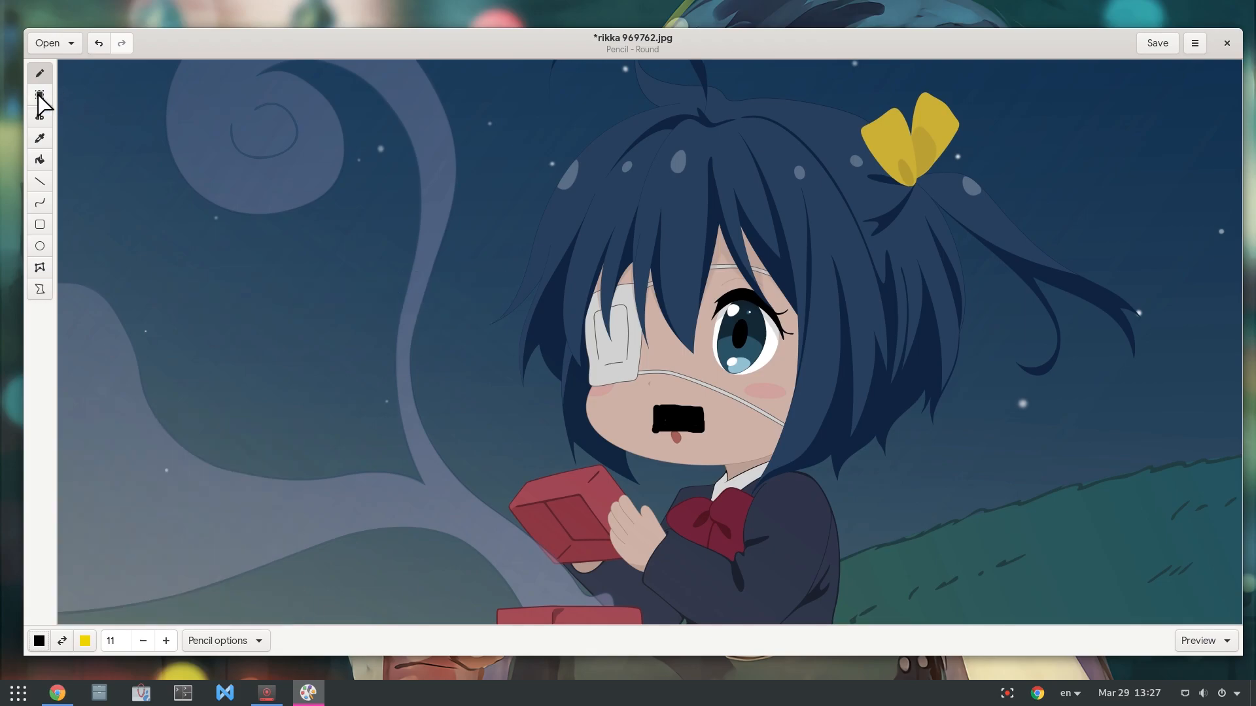
left_click(40, 94)
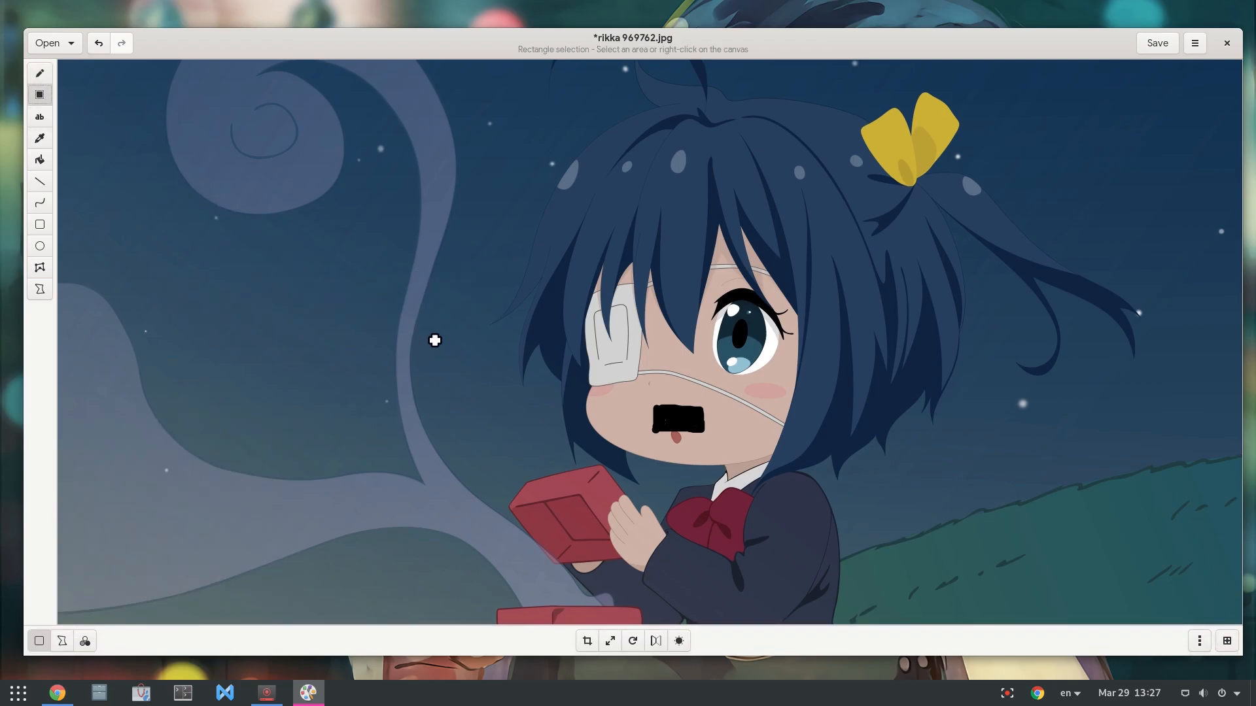
mouse_move(1188, 444)
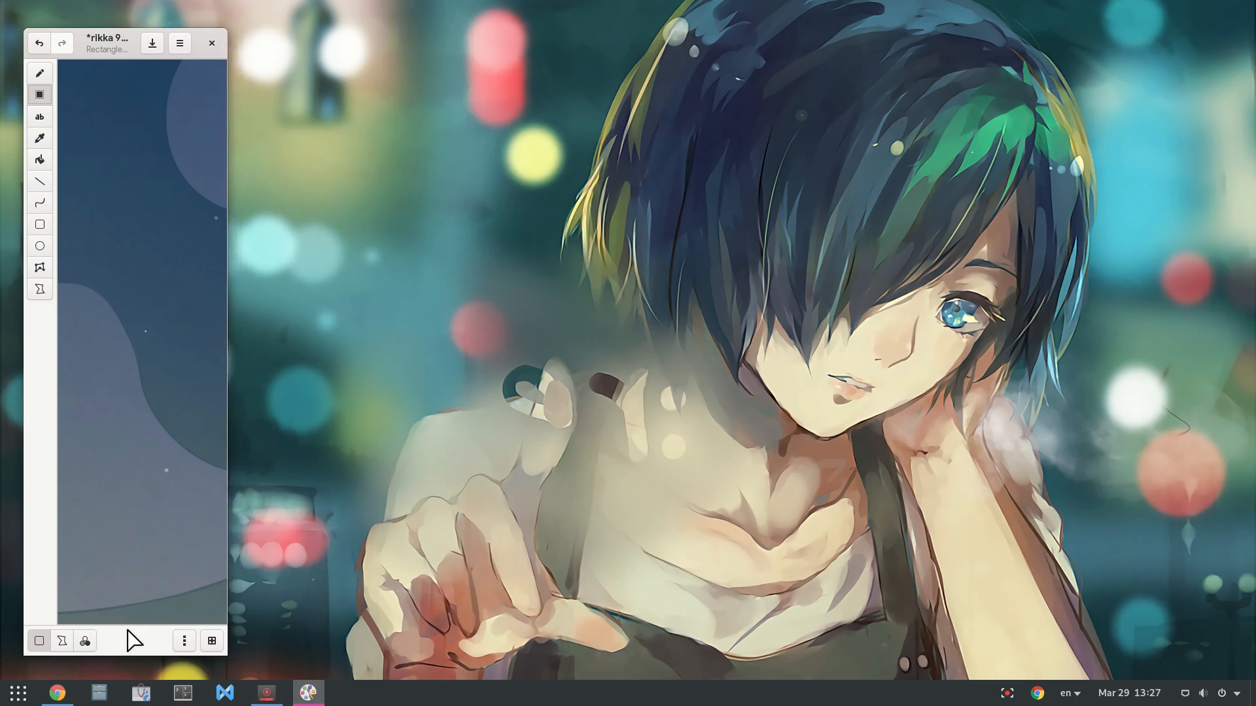
- Bring up the Saturate adjustment for the picture from the canvas context menu
right_click(131, 352)
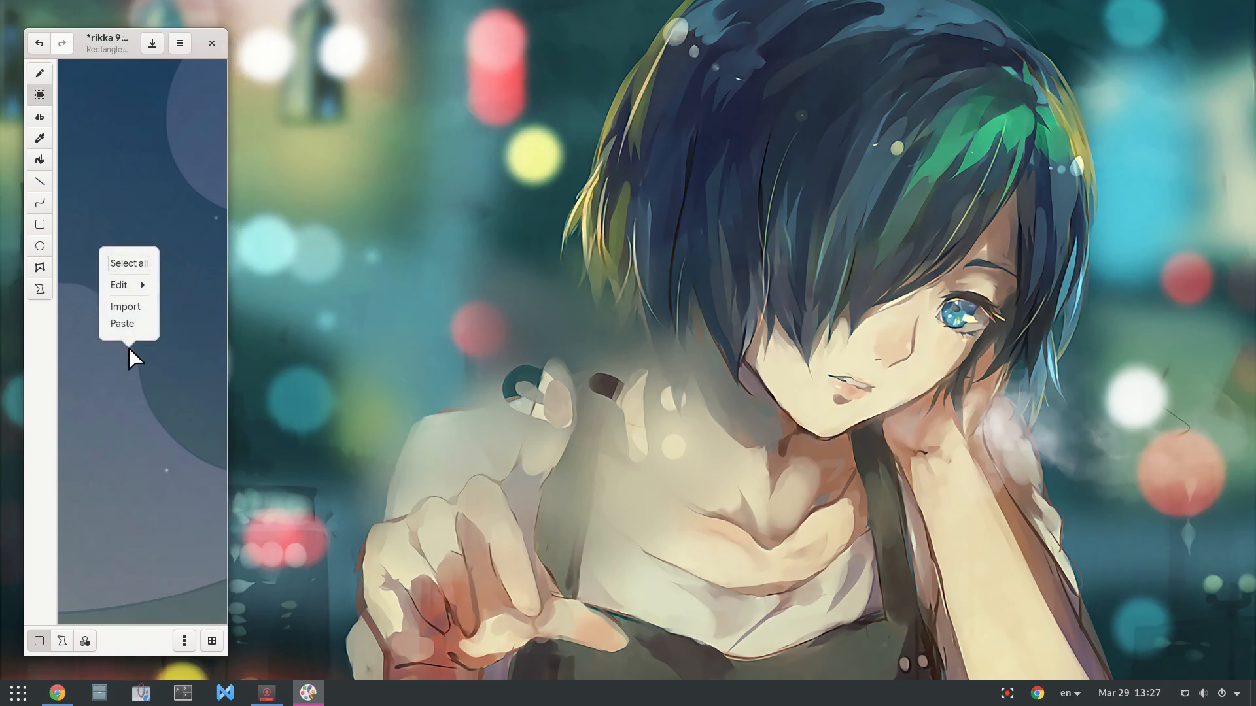
left_click(119, 285)
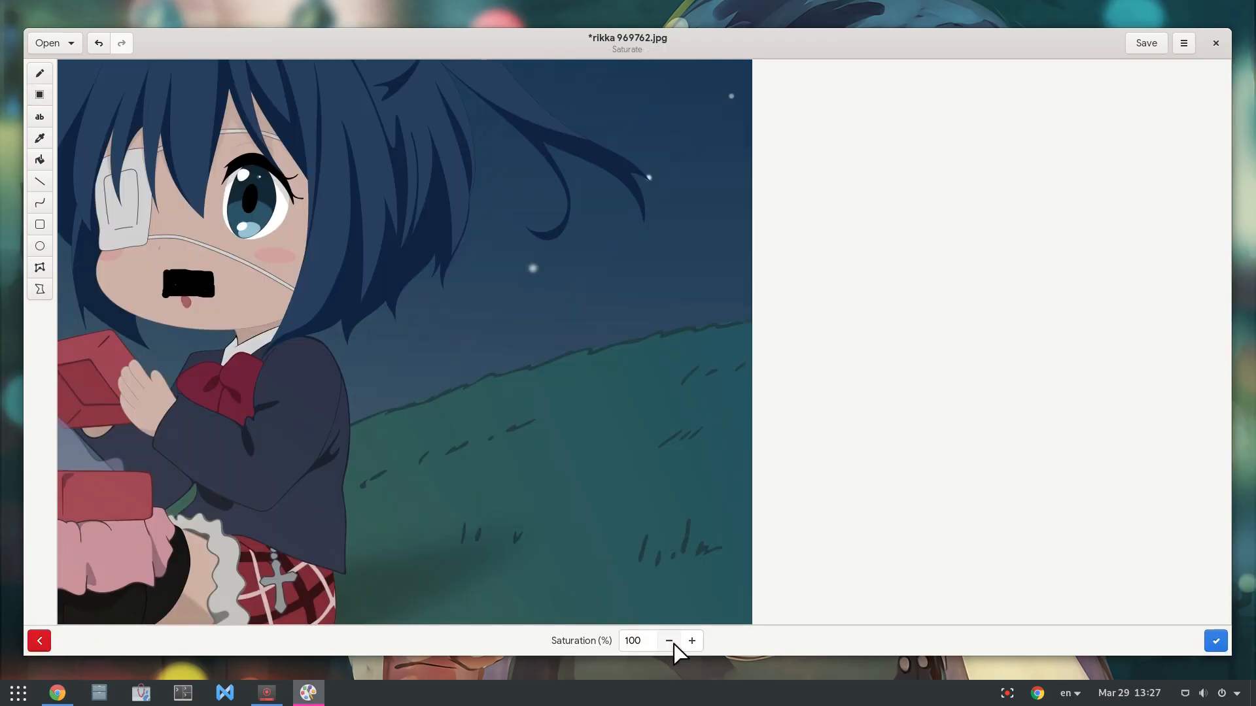
- Apply saturation 0 to make the picture greyscale and preview the whole image
left_click(668, 641)
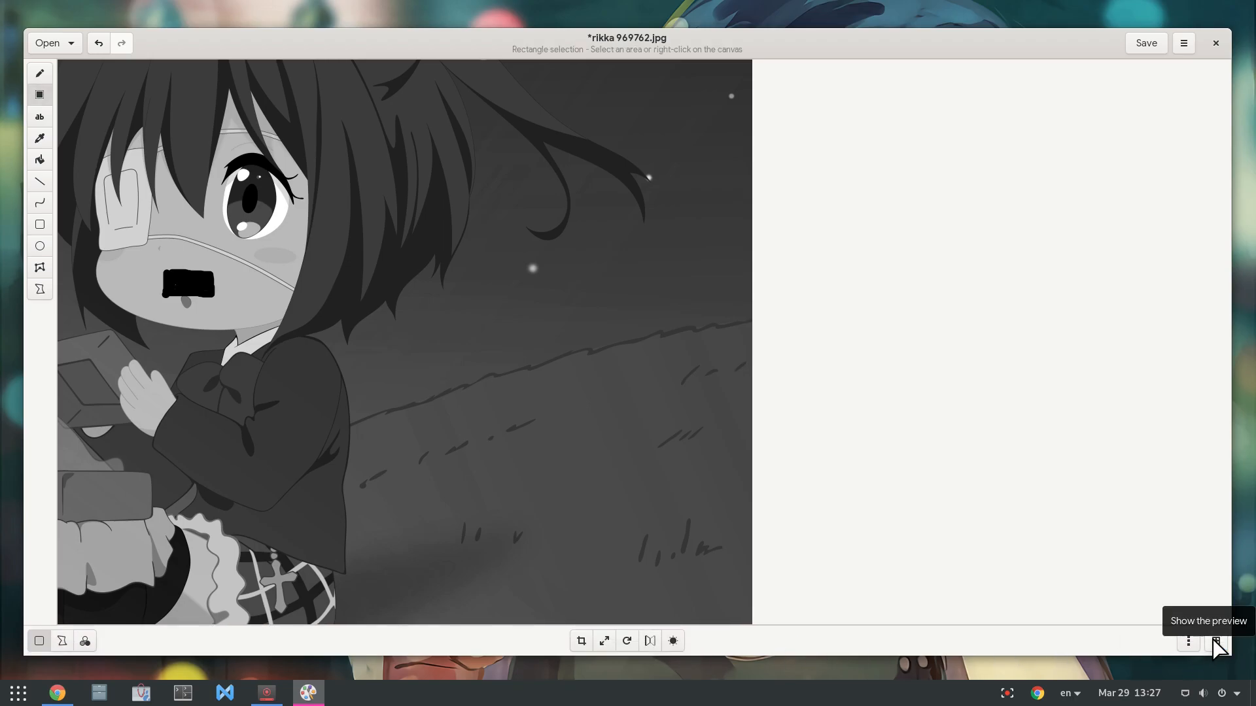
left_click(1215, 641)
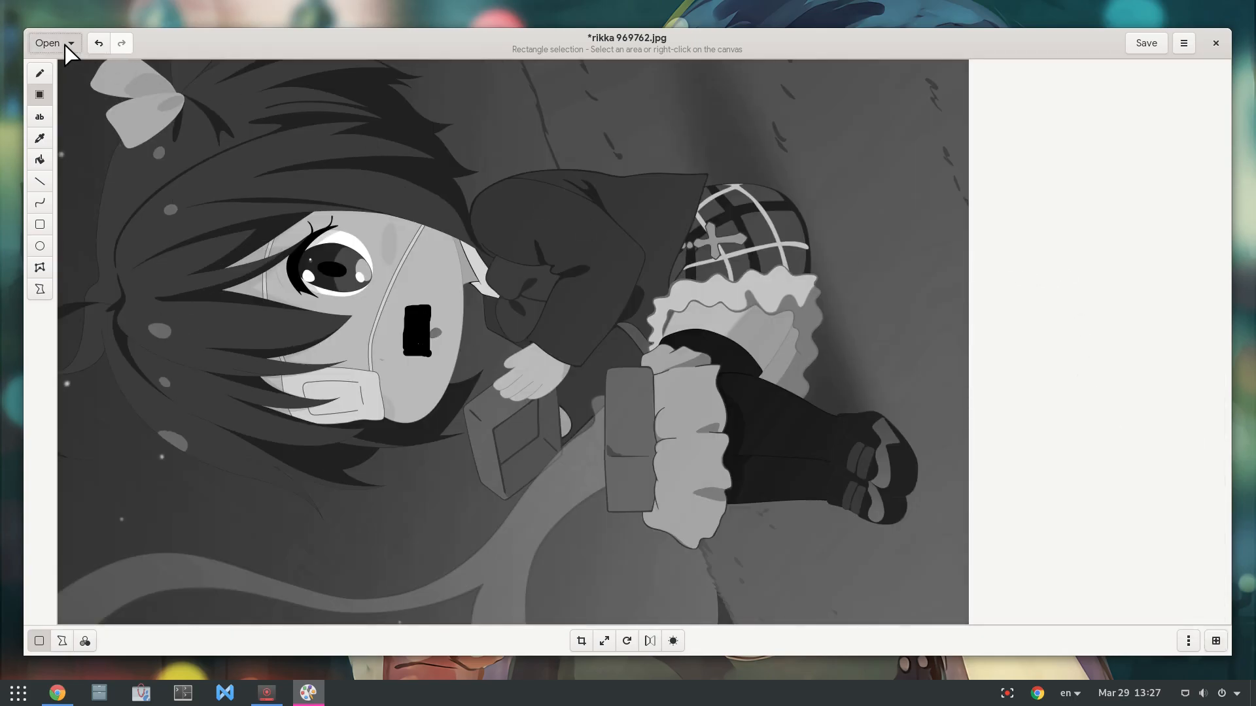
- Show the application's main menu with export, print and preferences entries
left_click(47, 42)
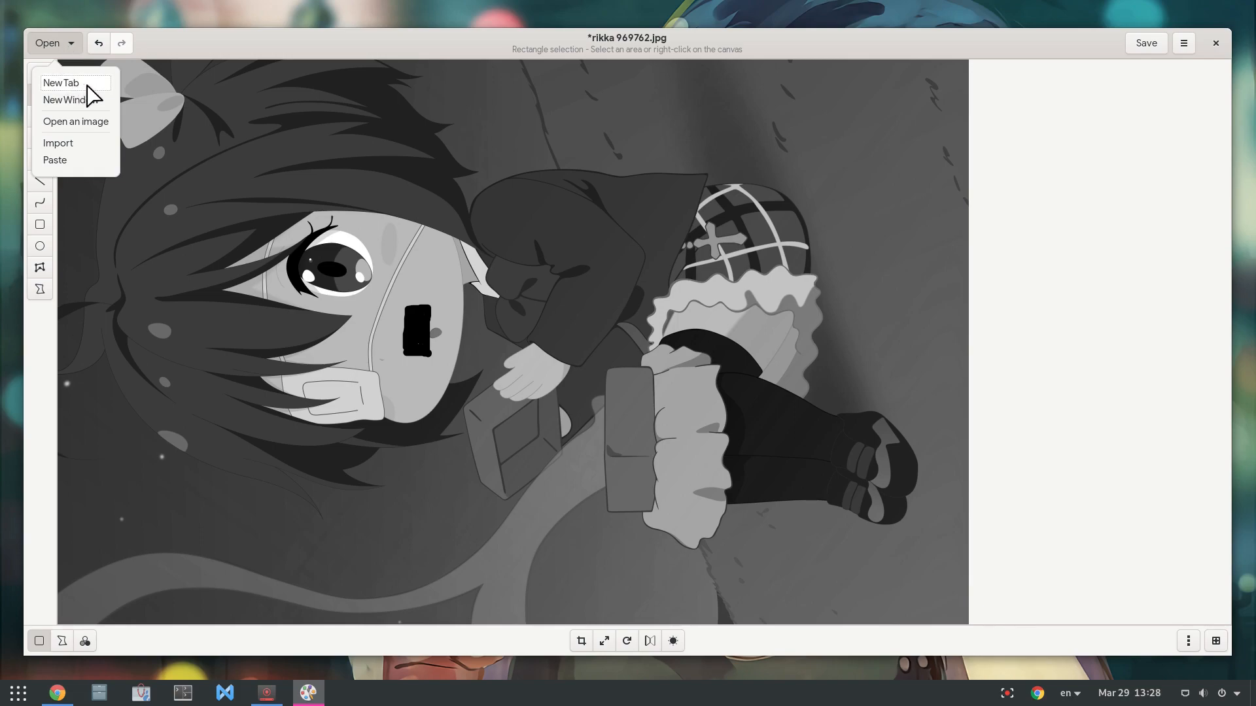
mouse_move(840, 134)
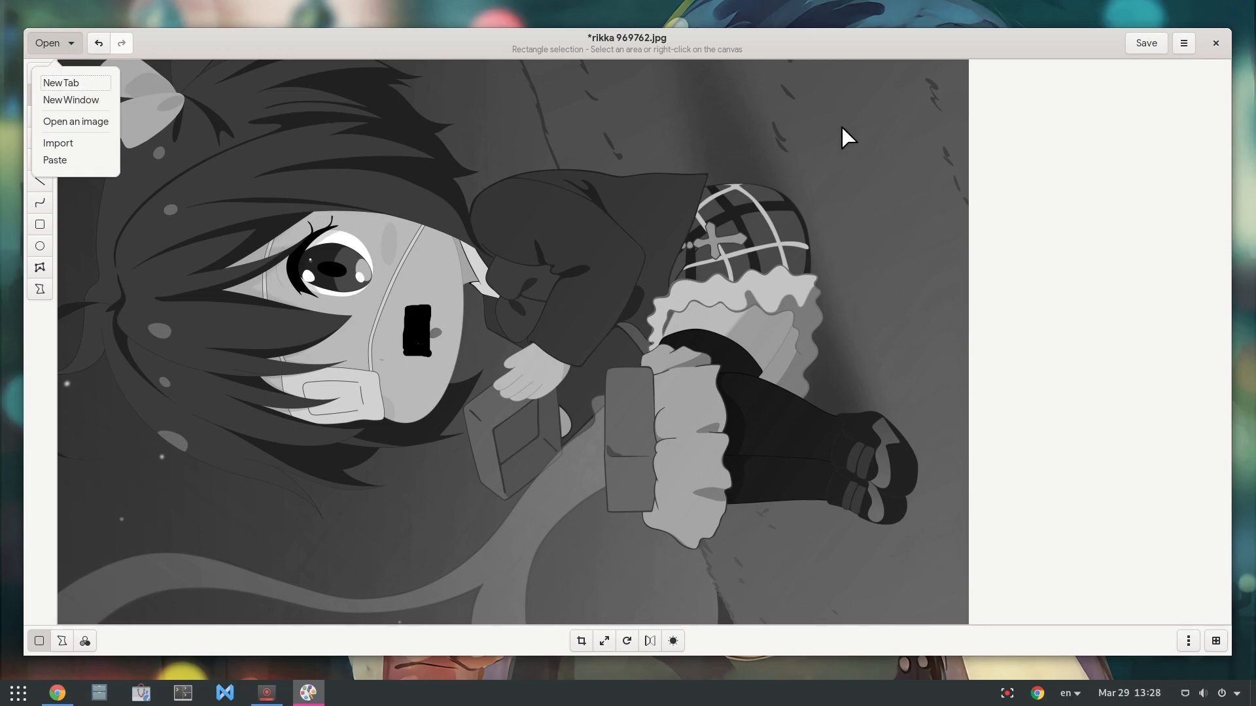
left_click(1183, 41)
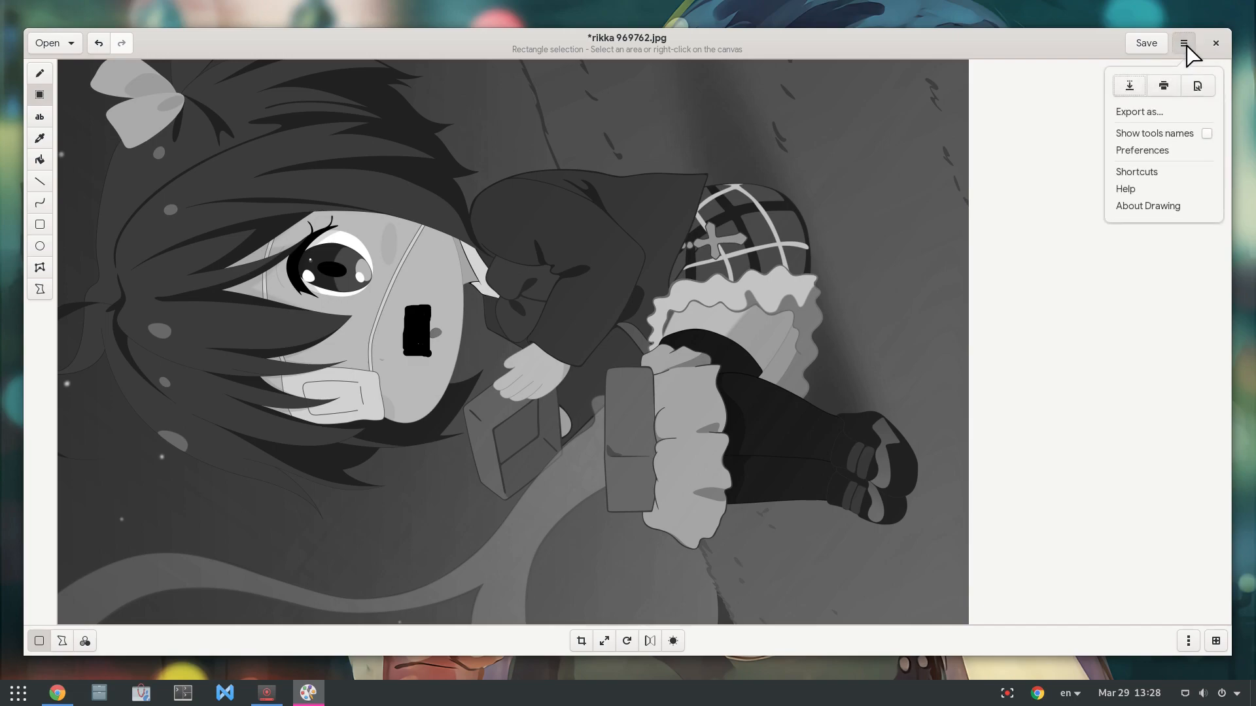
mouse_move(1184, 119)
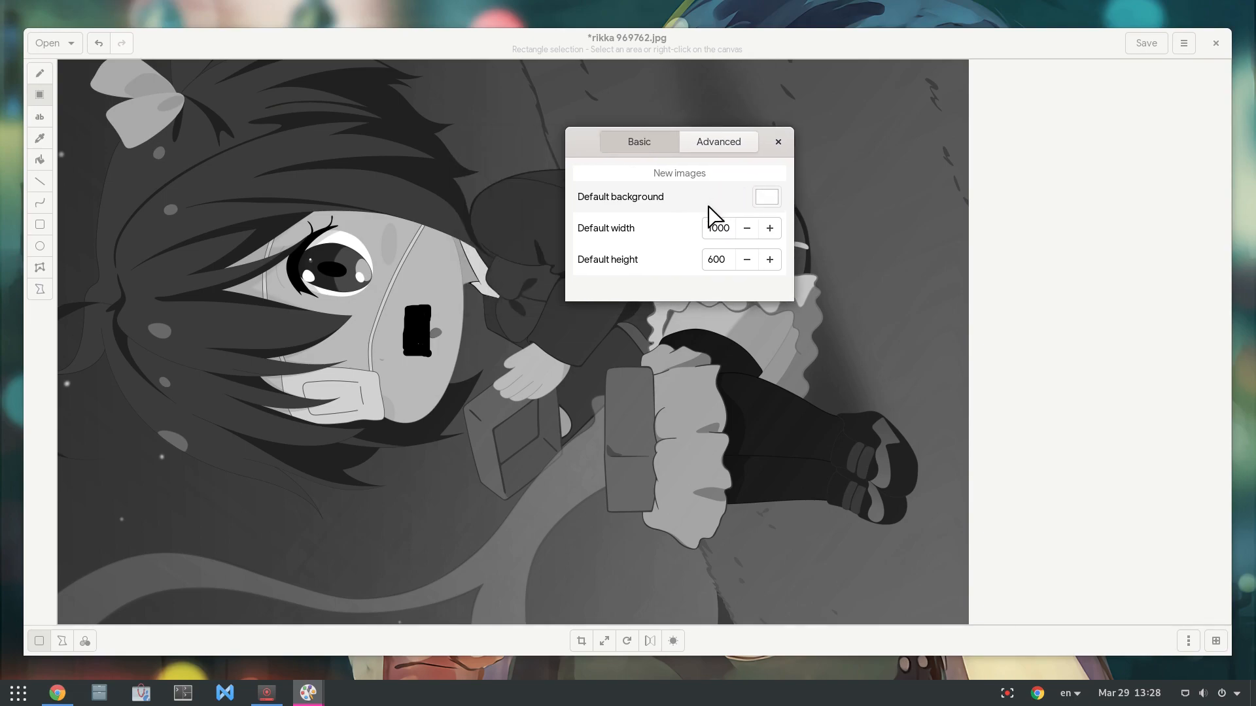
- Set the default width for new images to 1200 in Advanced preferences and close them
left_click(719, 228)
type("1200")
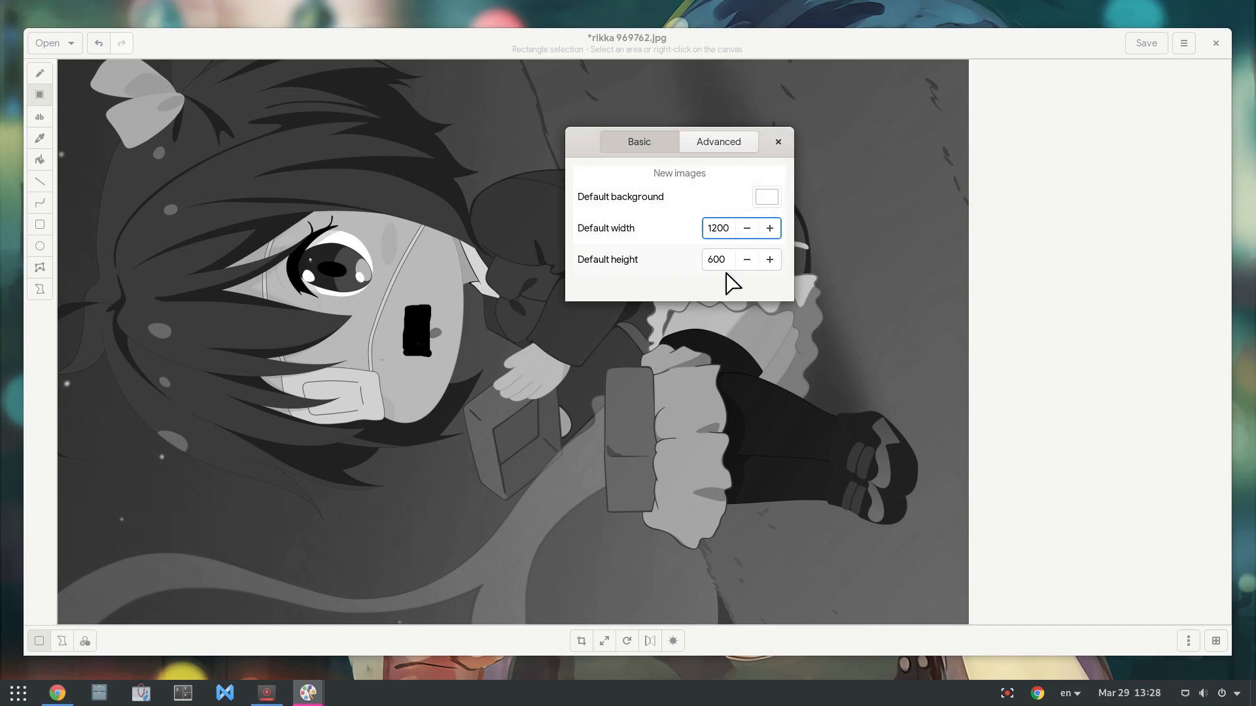
left_click(777, 142)
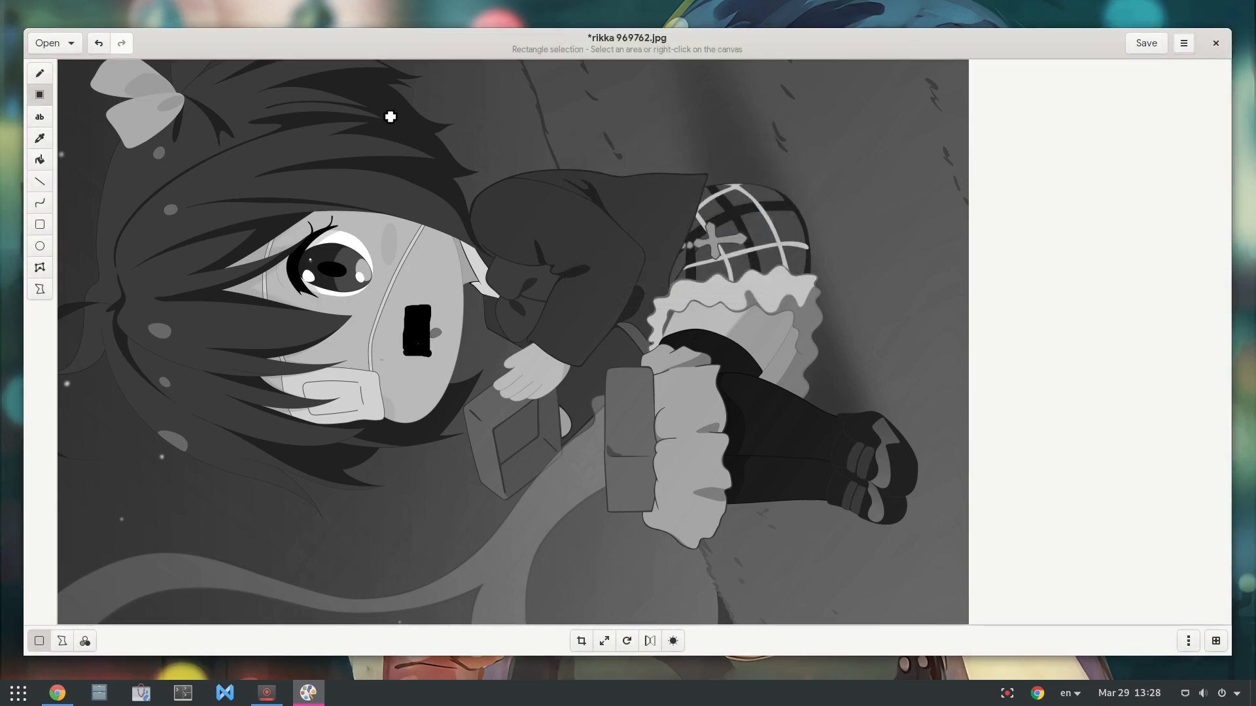
- Create a new image in its own tab and fill its canvas with yellow paint
left_click(50, 42)
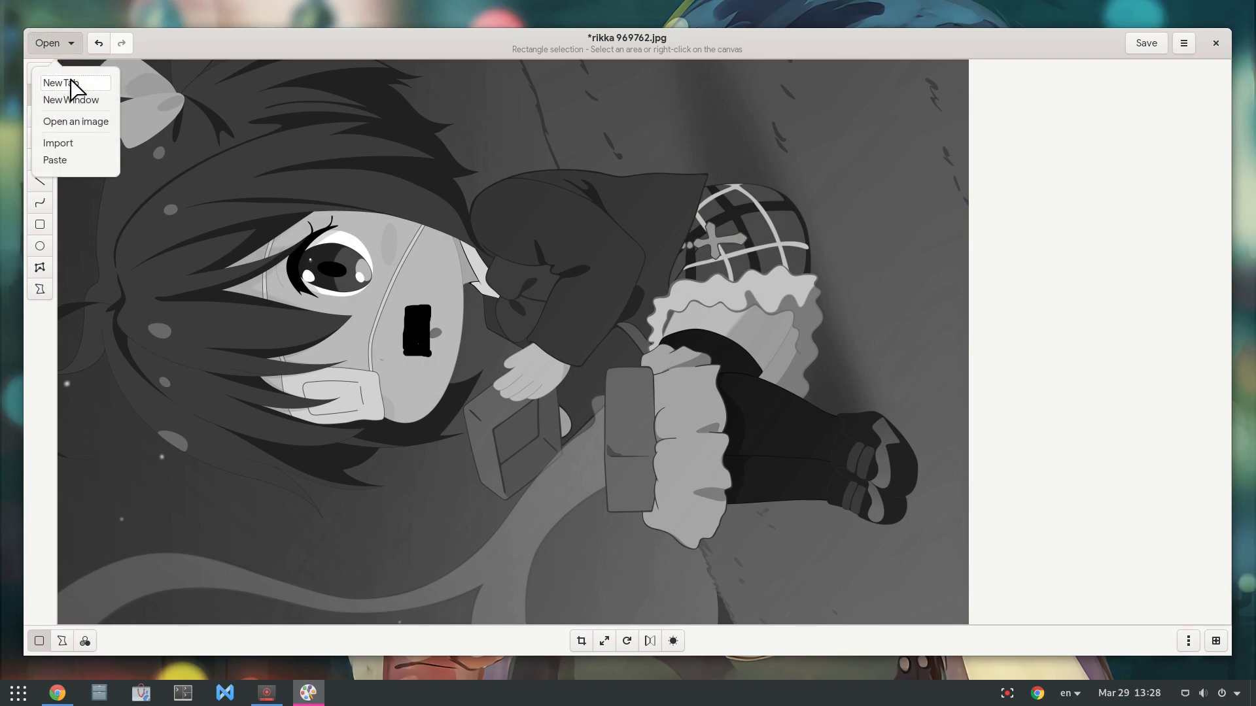
left_click(63, 82)
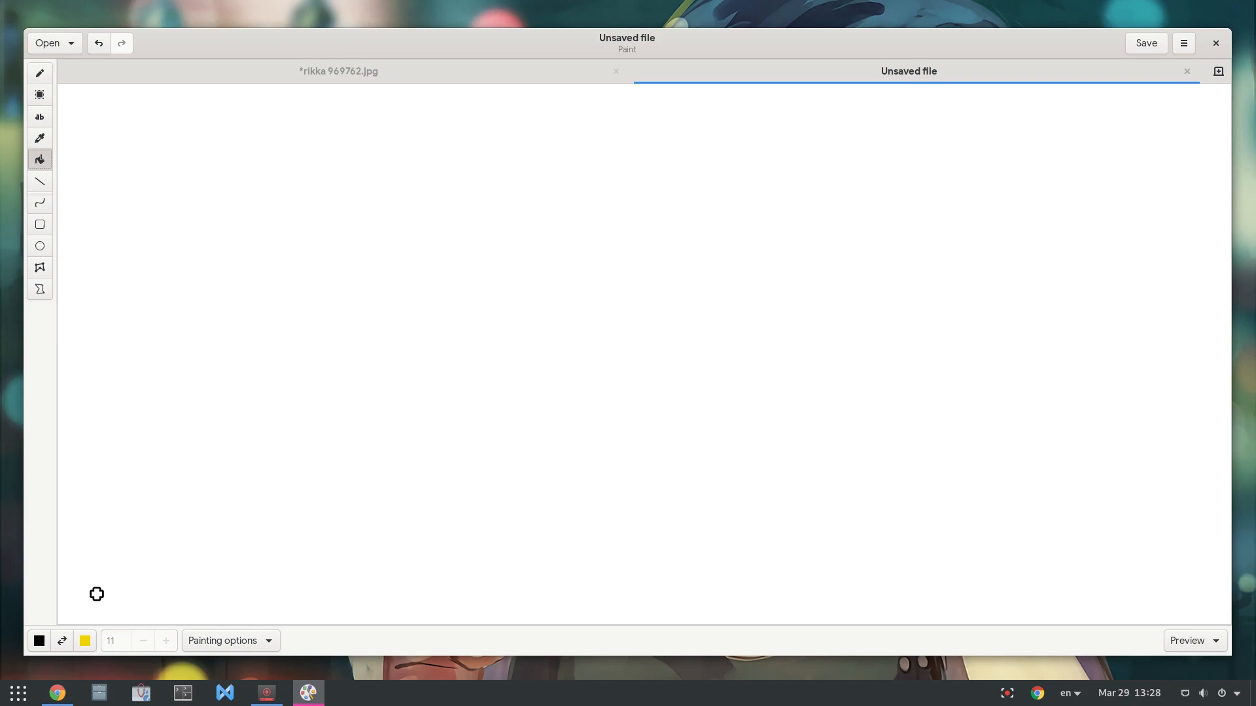
left_click(280, 333)
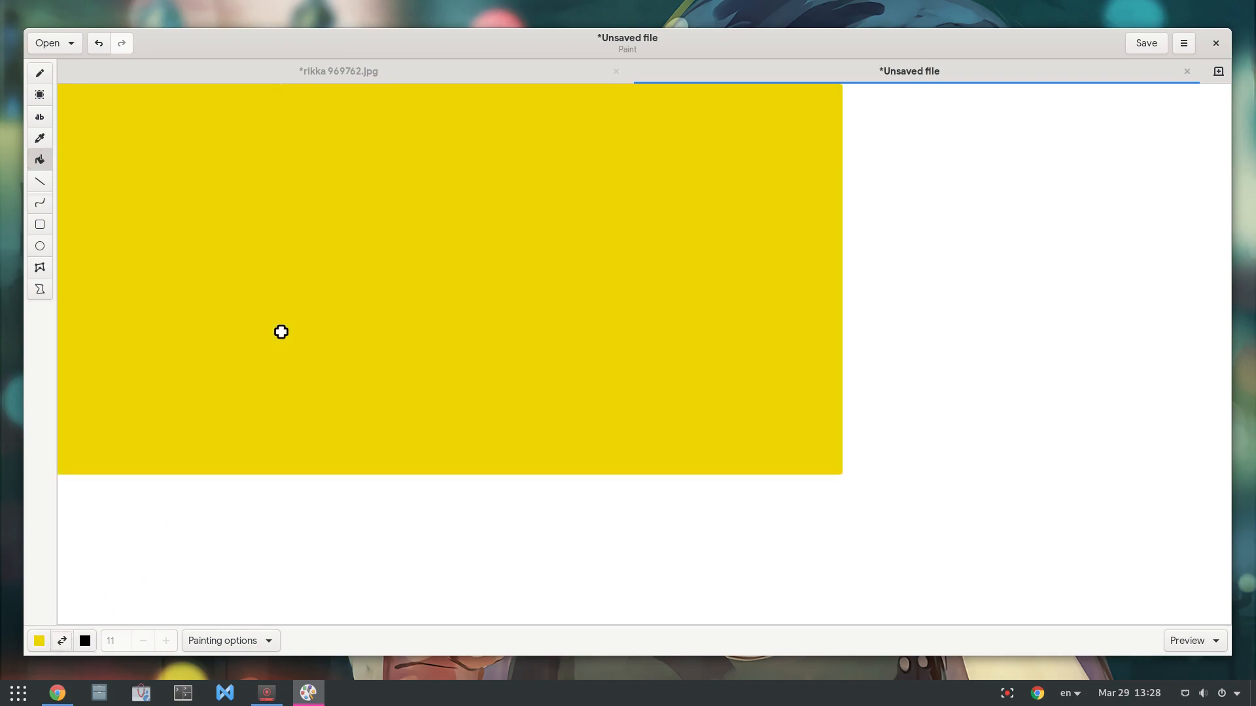
mouse_move(68, 654)
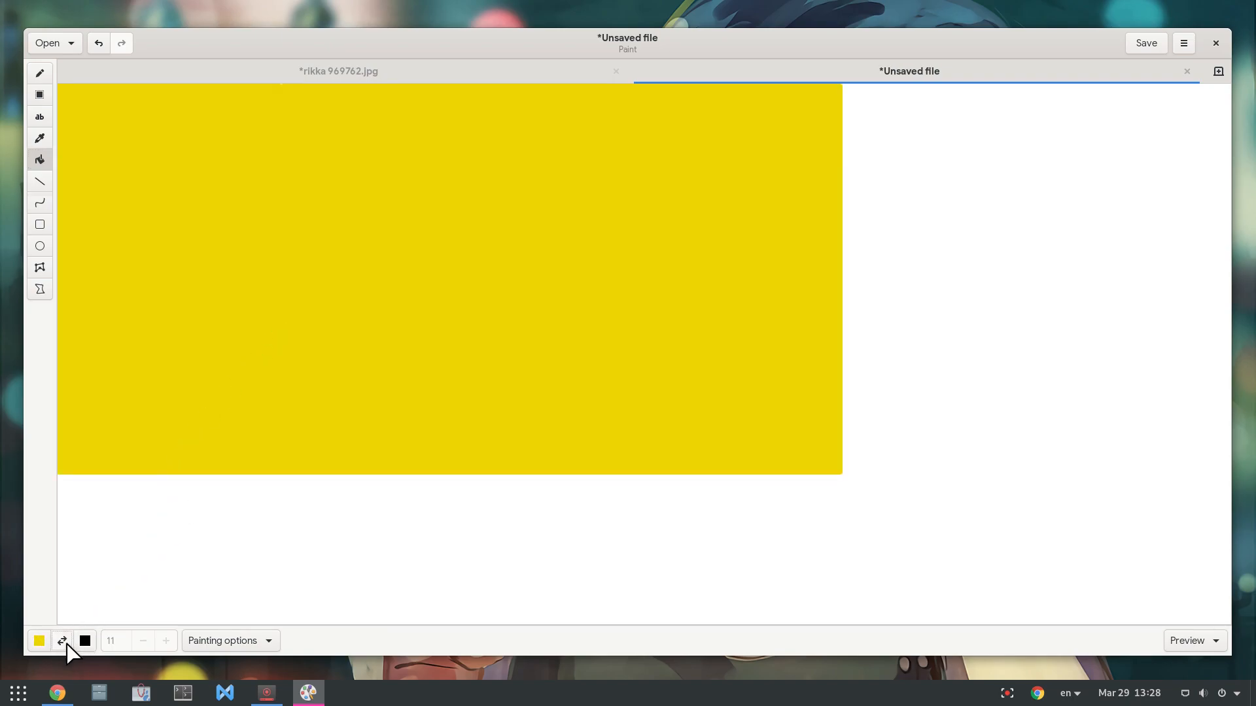
- Swap colours, pick a new main colour and draw a second green-bordered blue square lower right
left_click(39, 224)
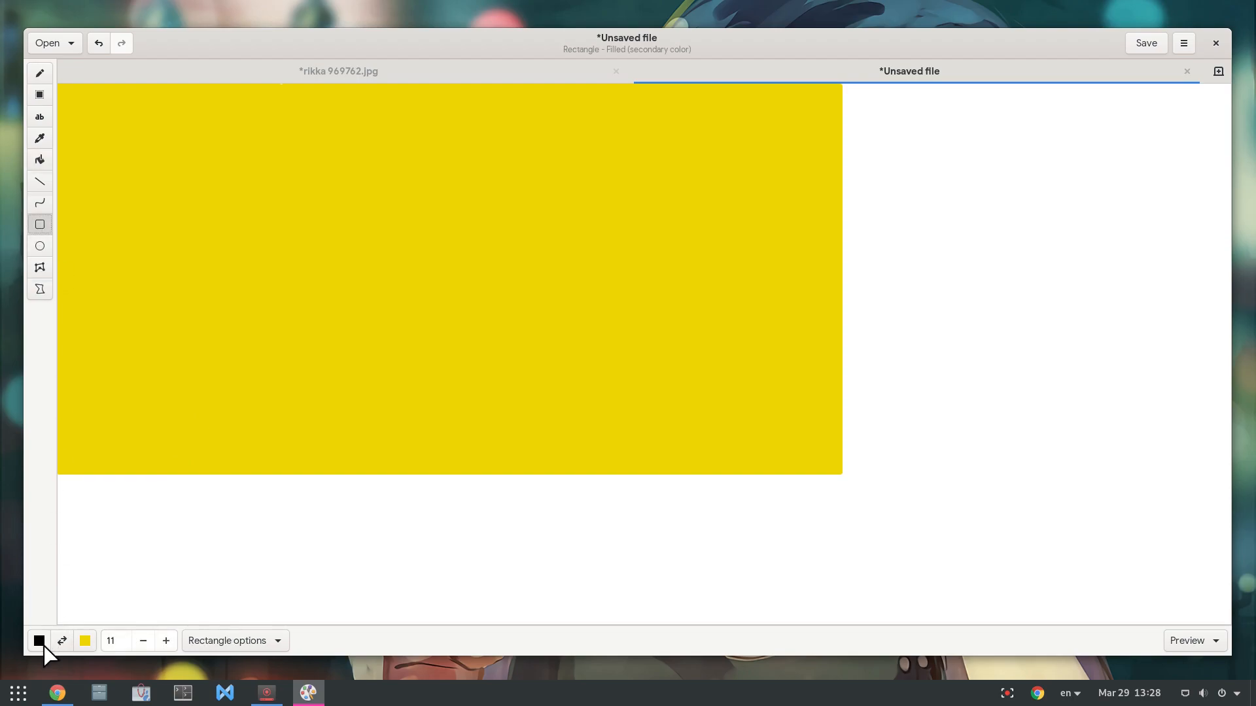
left_click(228, 641)
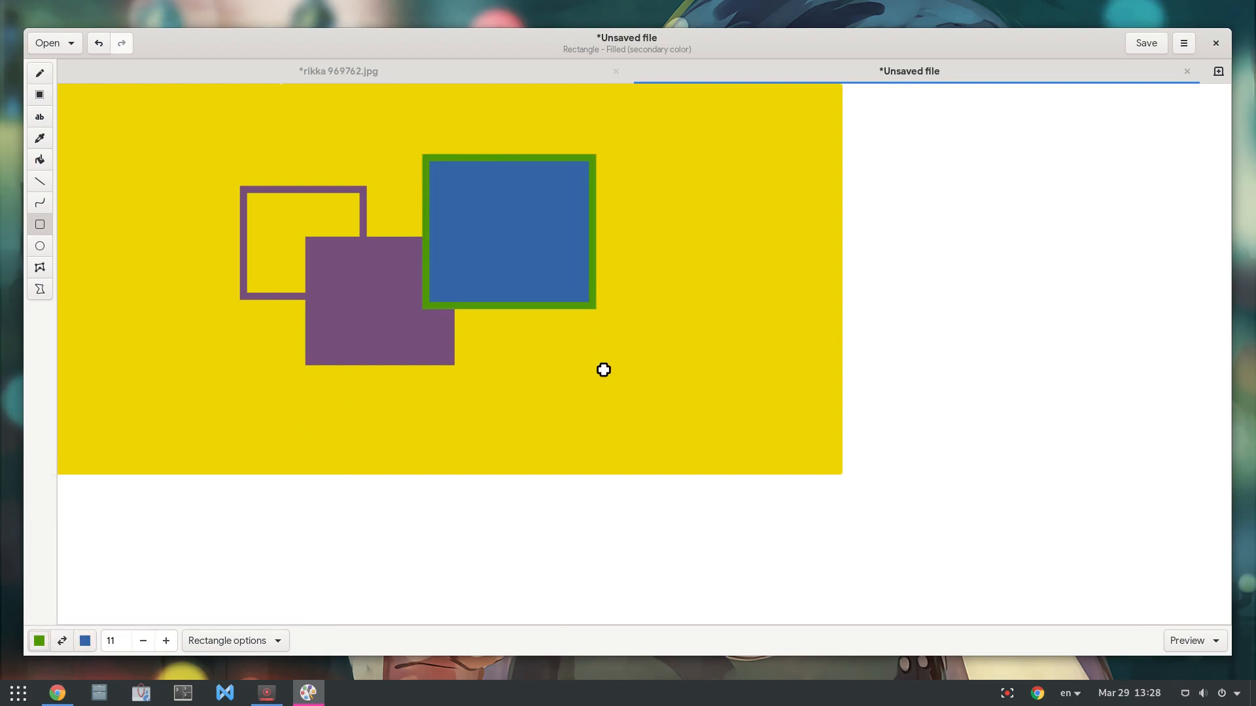
left_click_drag(505, 280, 673, 434)
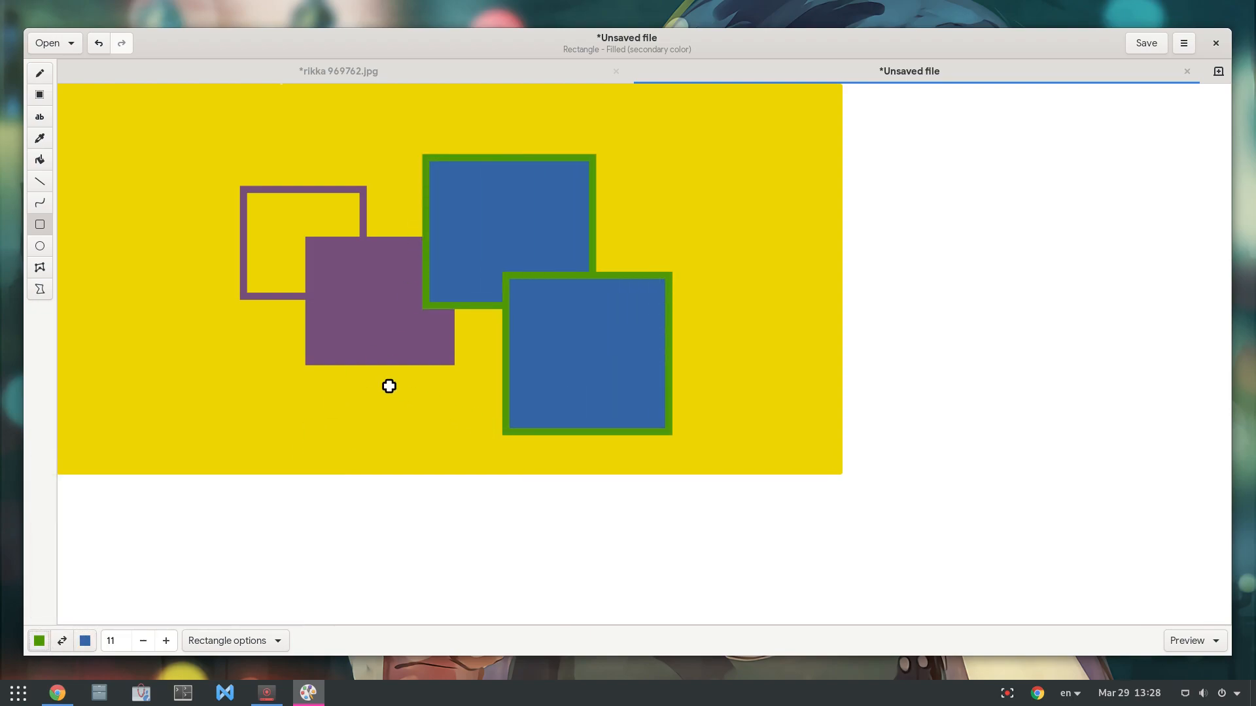
left_click(39, 94)
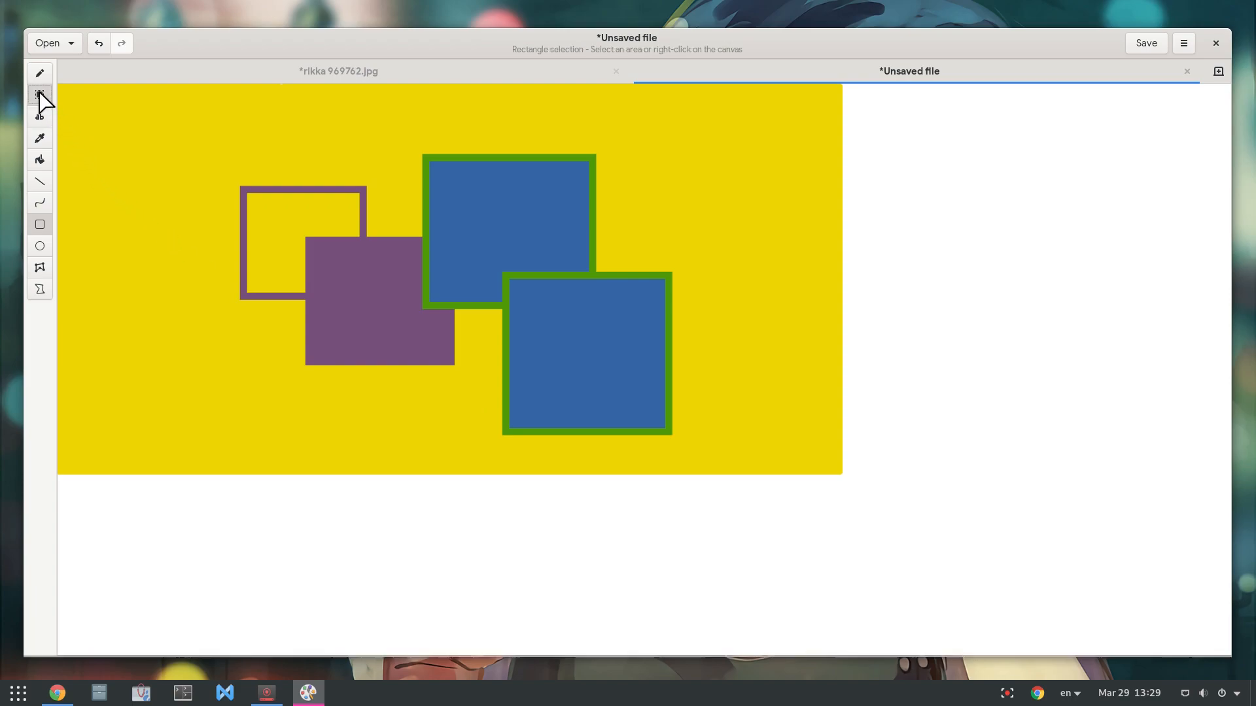
- Start scaling the rectangular selection from its context menu's editing actions
left_click(40, 94)
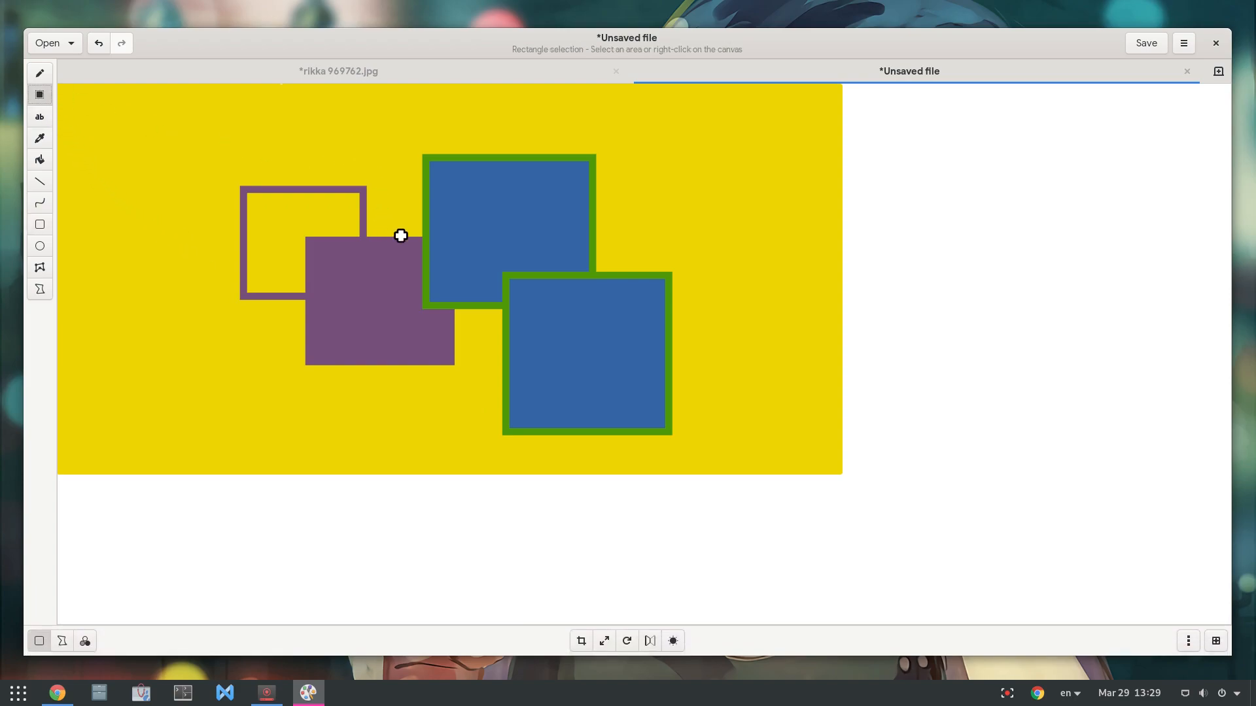
right_click(400, 235)
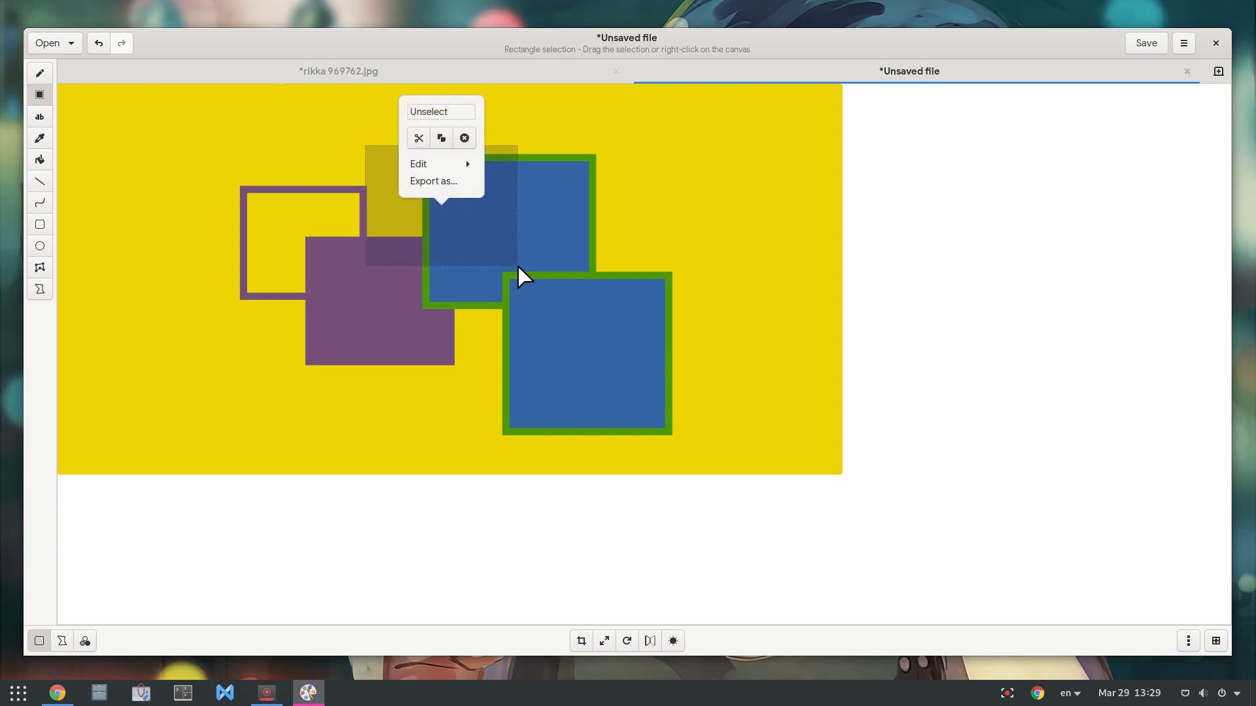
mouse_move(476, 182)
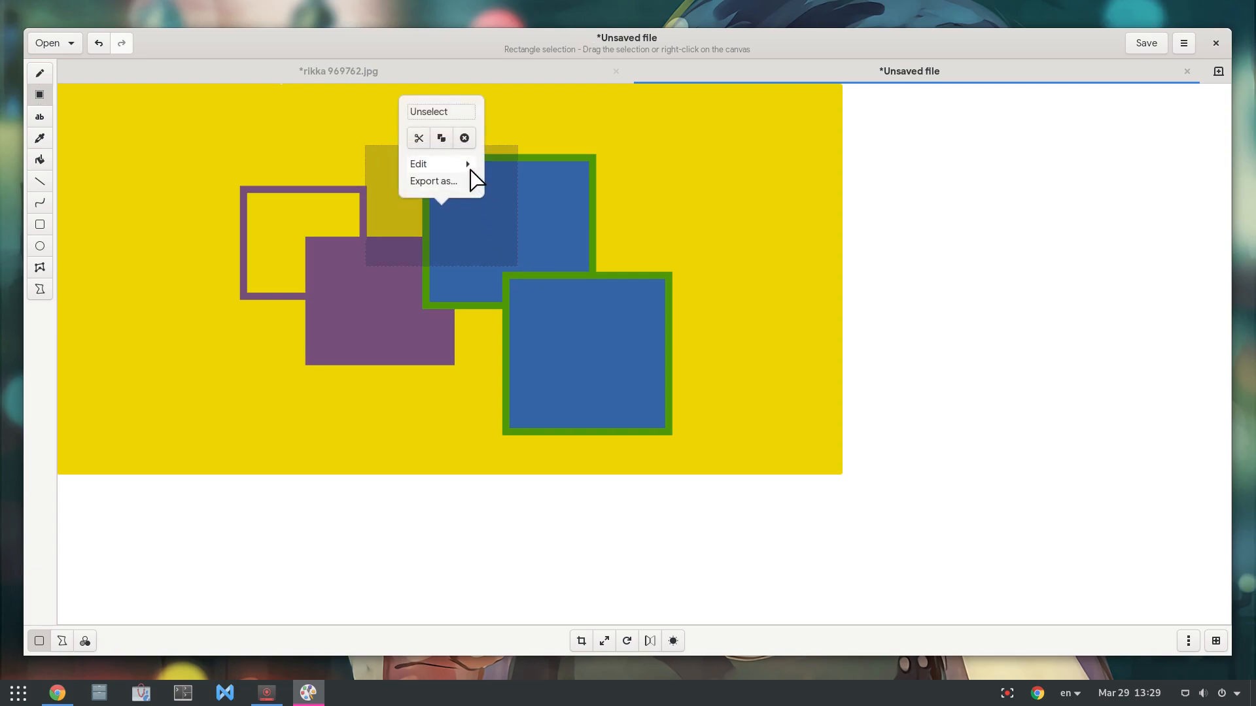
left_click(419, 165)
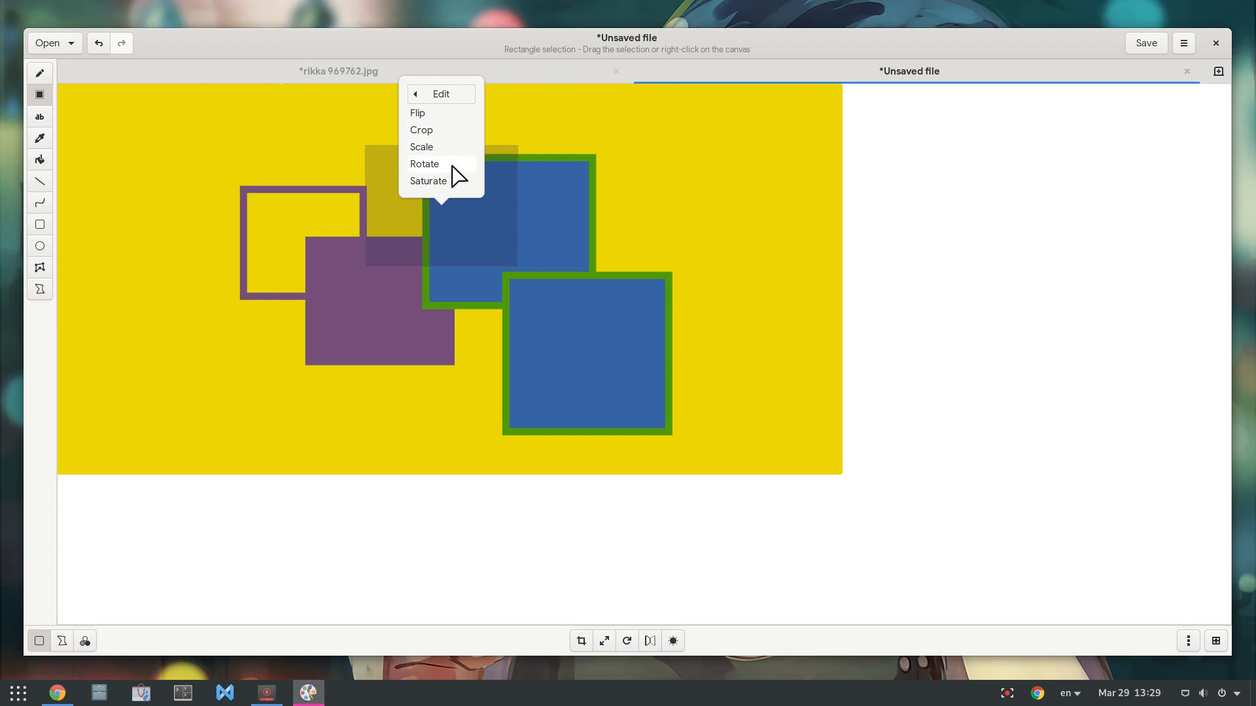
left_click(421, 147)
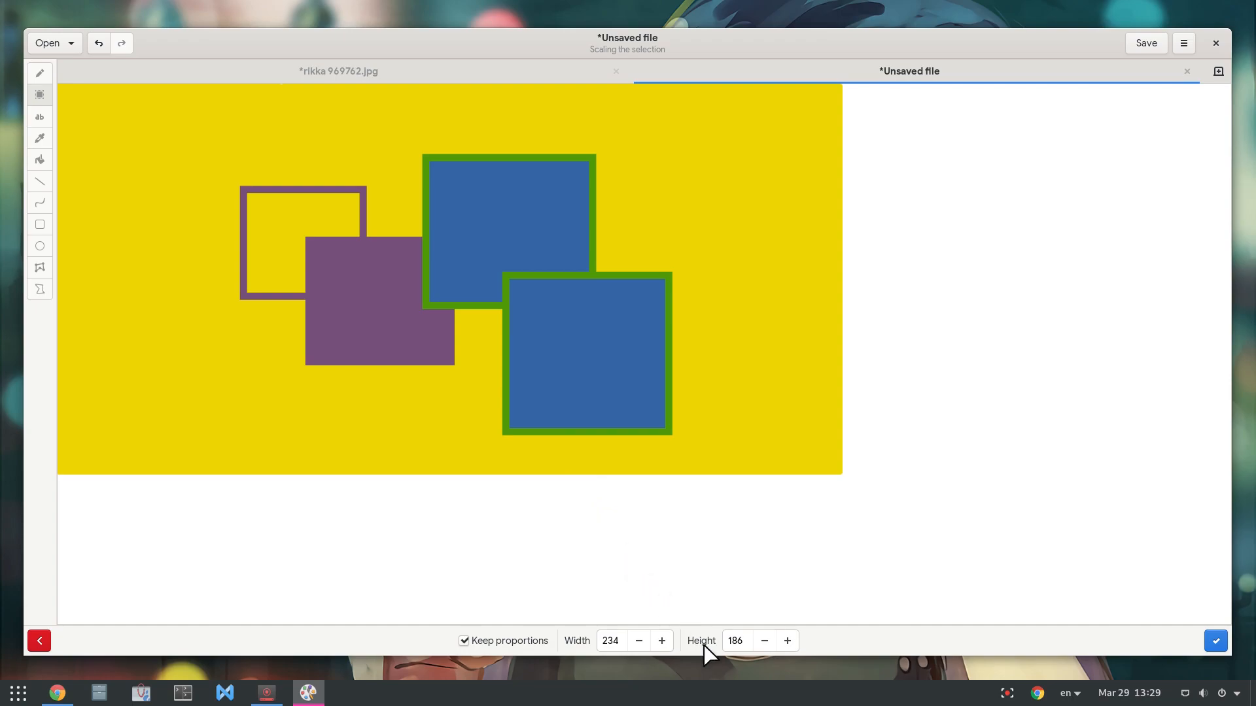
- Reduce the selection's height to 130 and apply the new 164×130 size
left_click(764, 641)
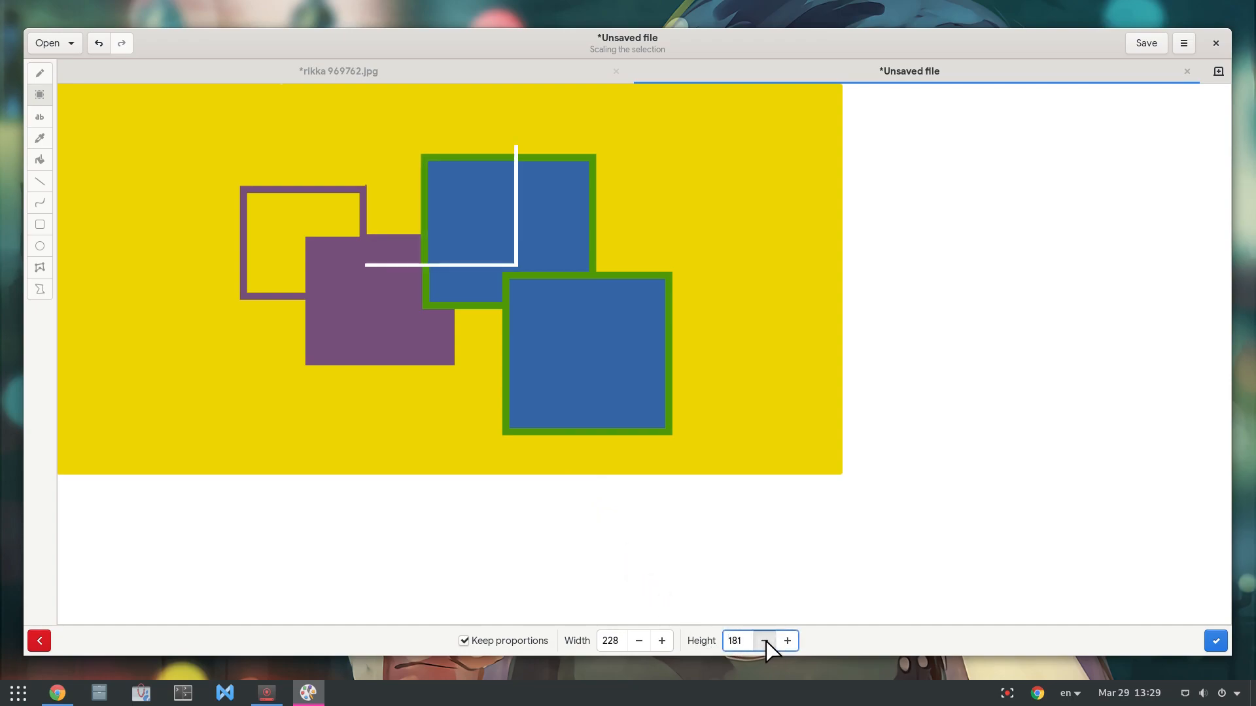
left_click(764, 641)
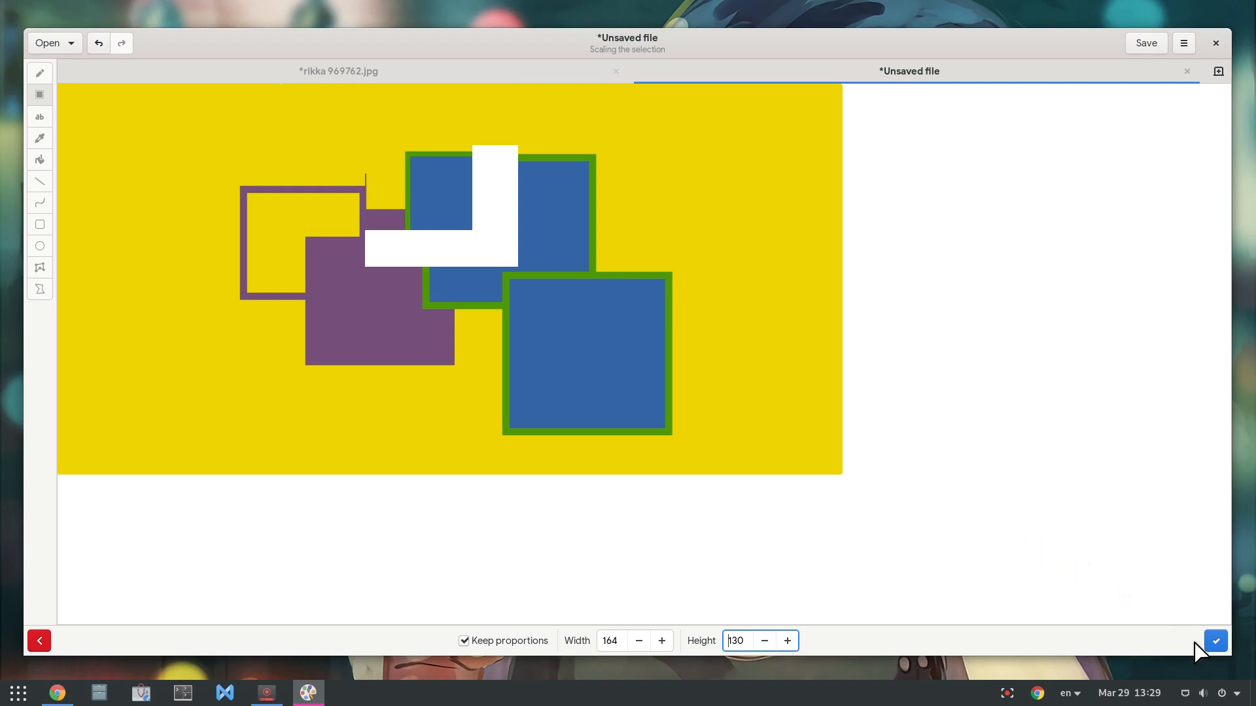
left_click(1215, 641)
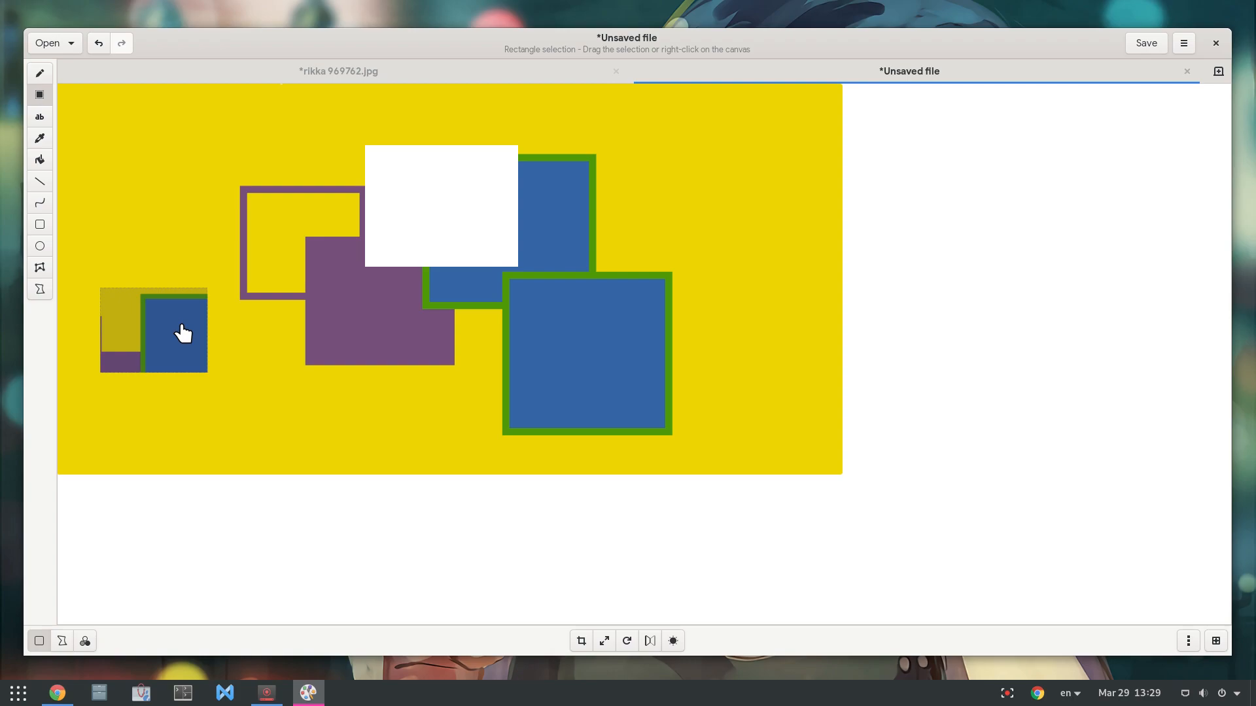
mouse_move(1164, 69)
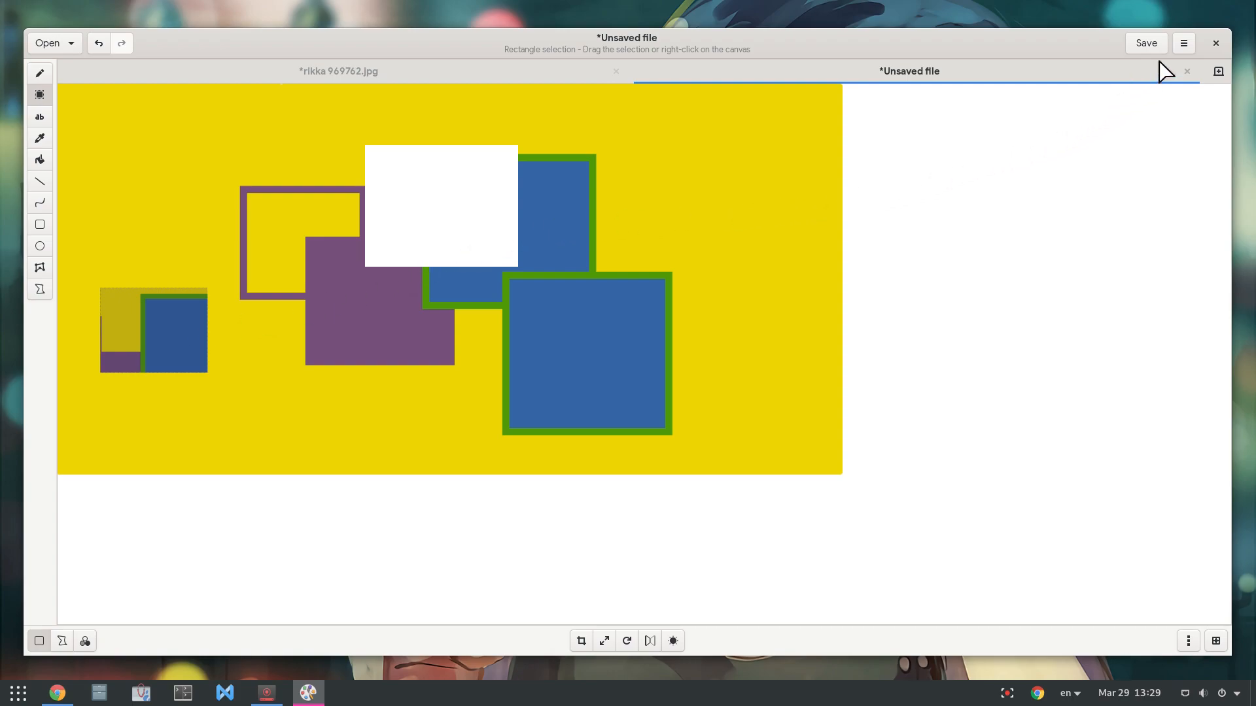
- Change the interface layout under Preferences > Advanced, to apply for new windows
left_click(1183, 42)
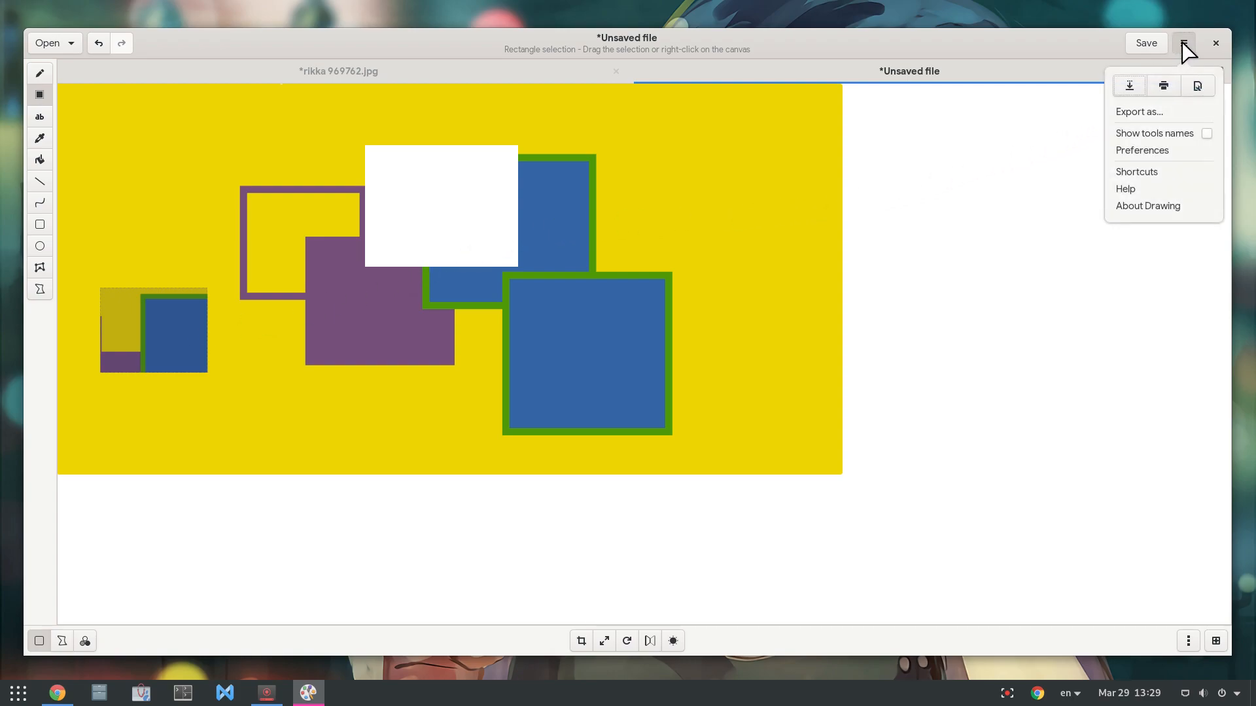
mouse_move(1164, 162)
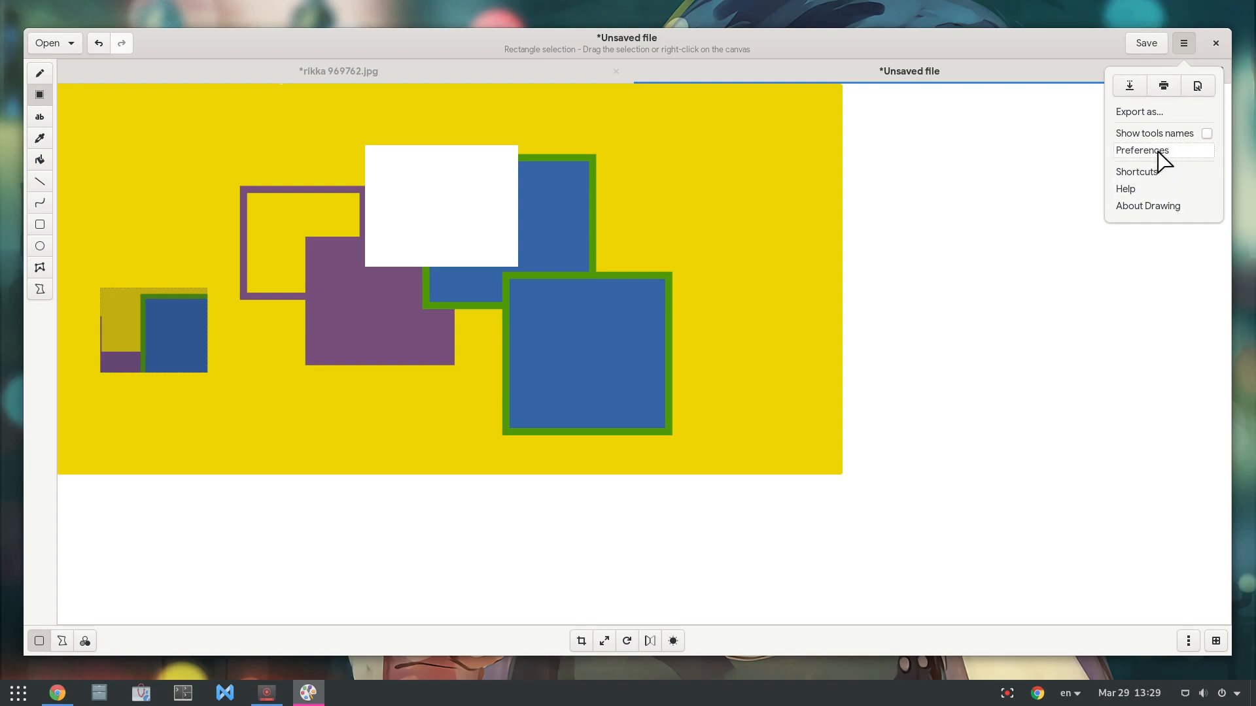
left_click(1143, 150)
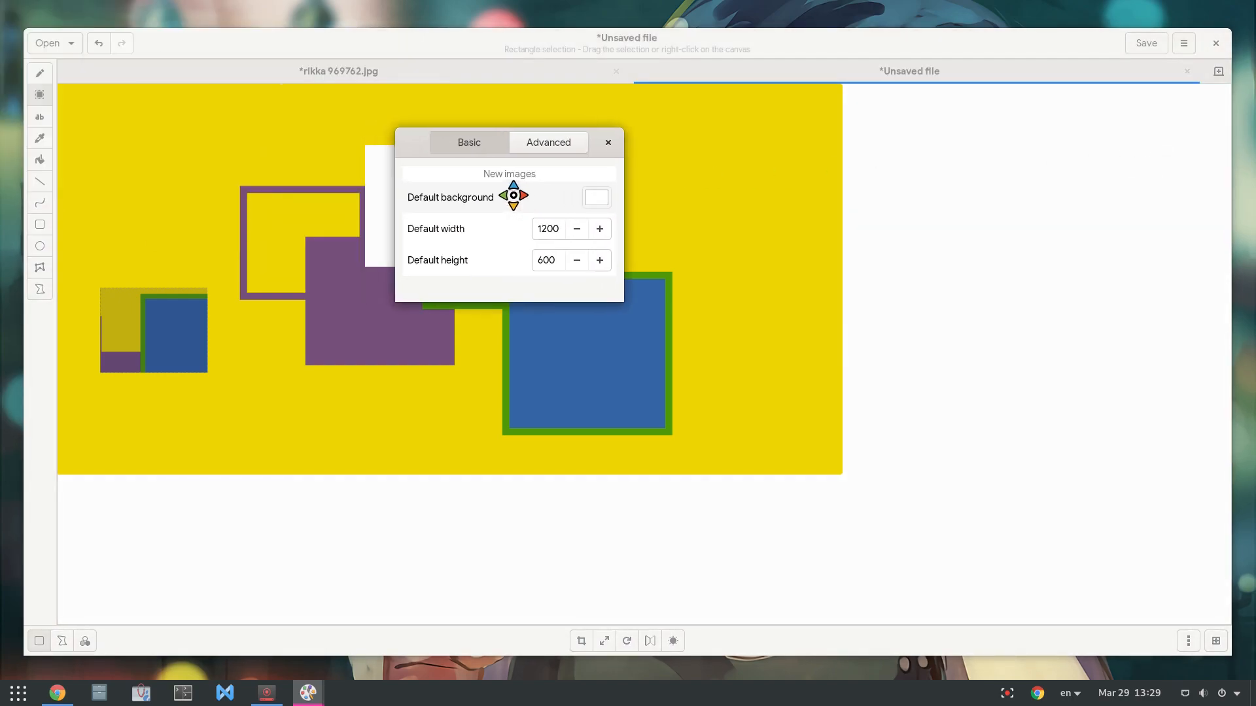
left_click(549, 142)
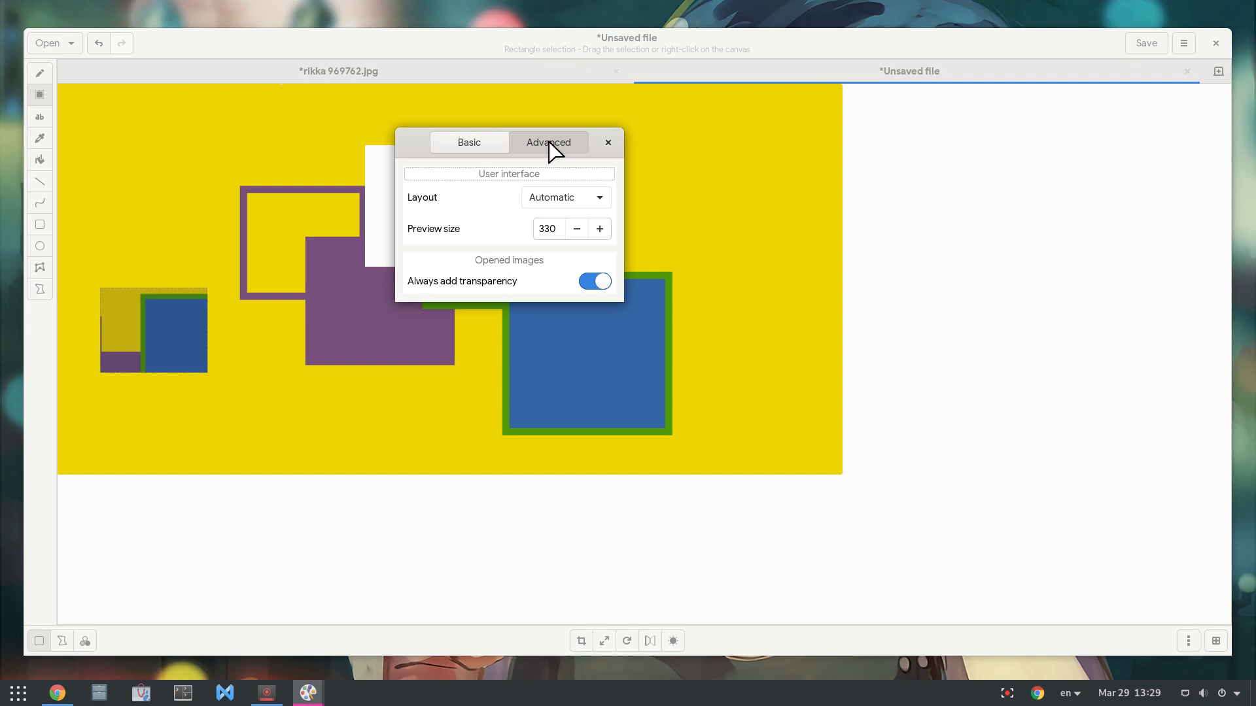
left_click(565, 198)
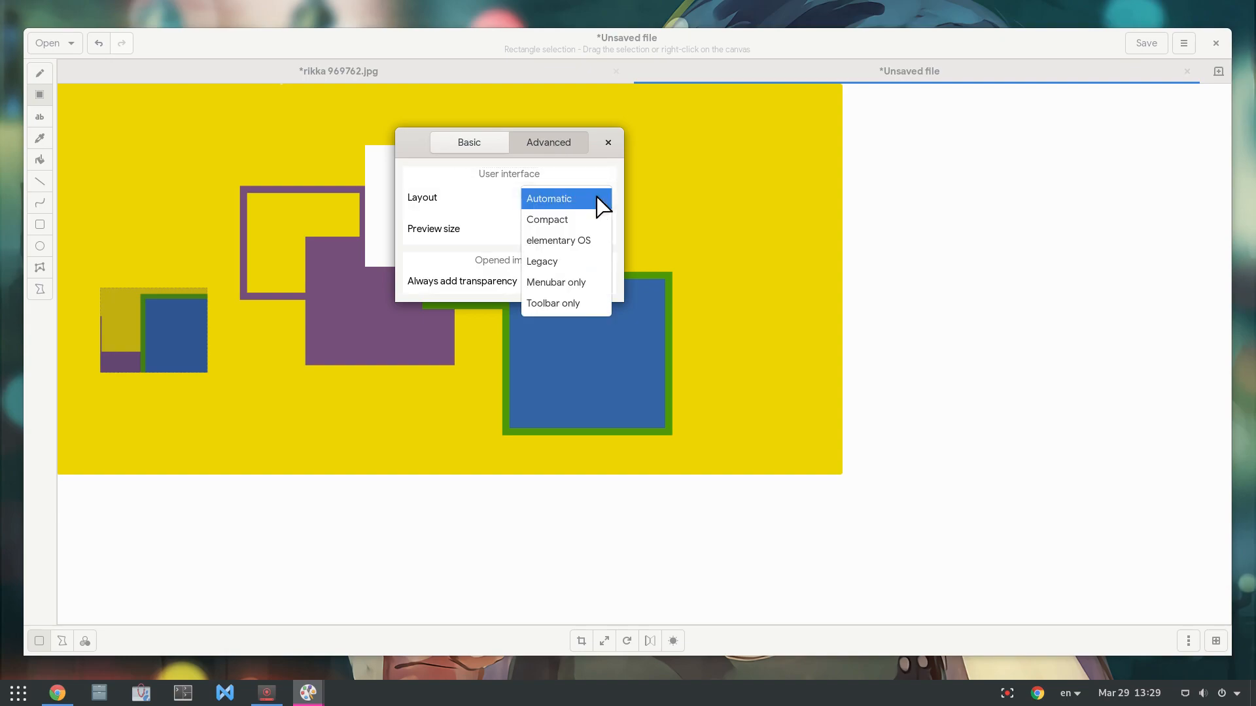
mouse_move(568, 264)
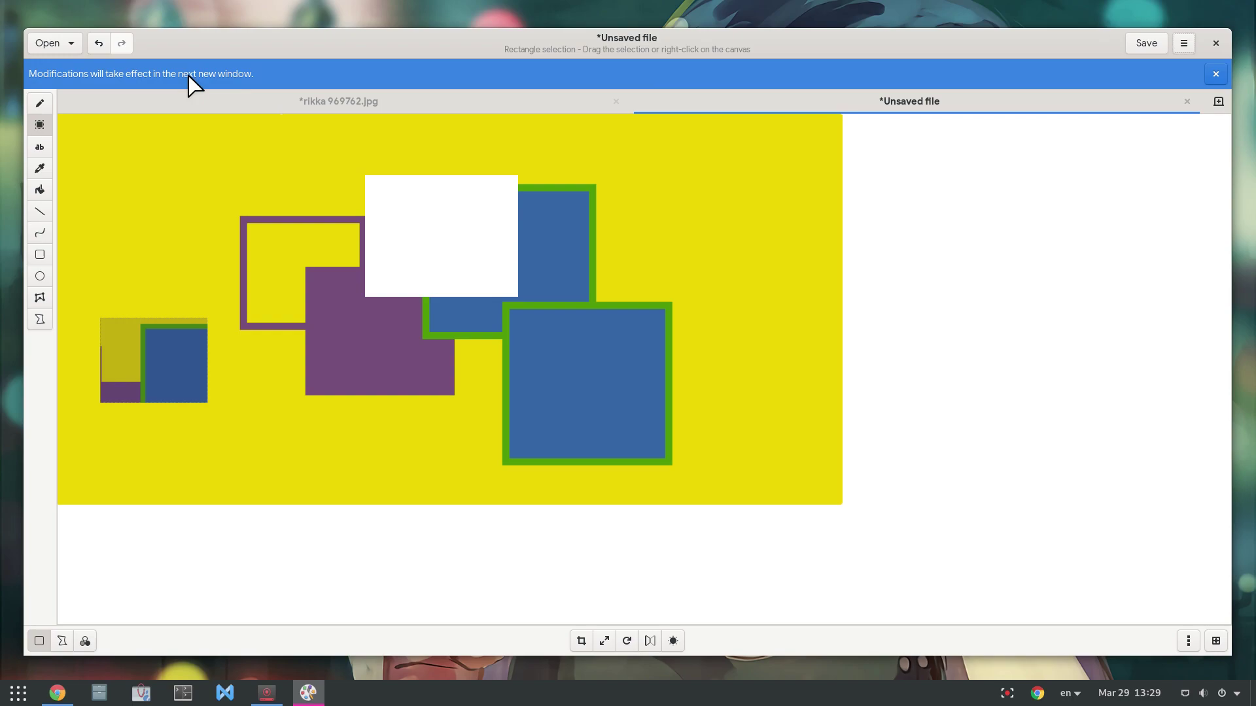
- Dismiss the new-windows notice and close the window, prompting about unsaved rikka 969762.jpg edits
left_click(1216, 73)
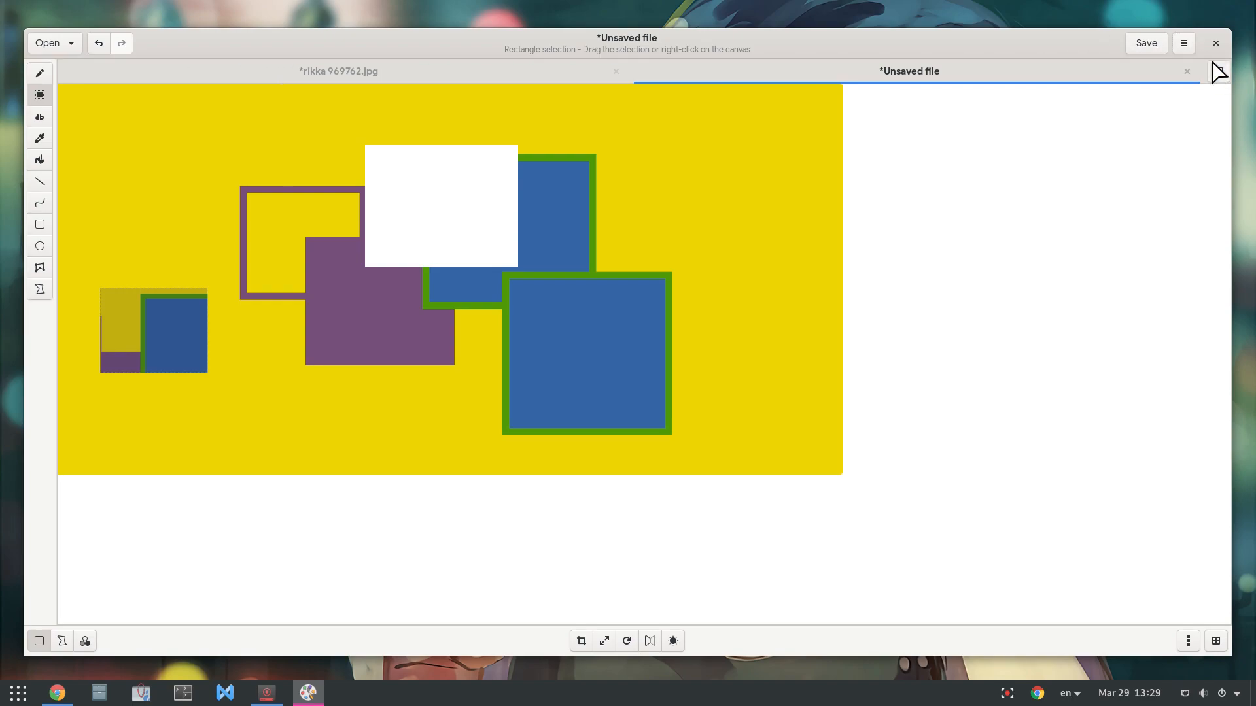
left_click(1186, 71)
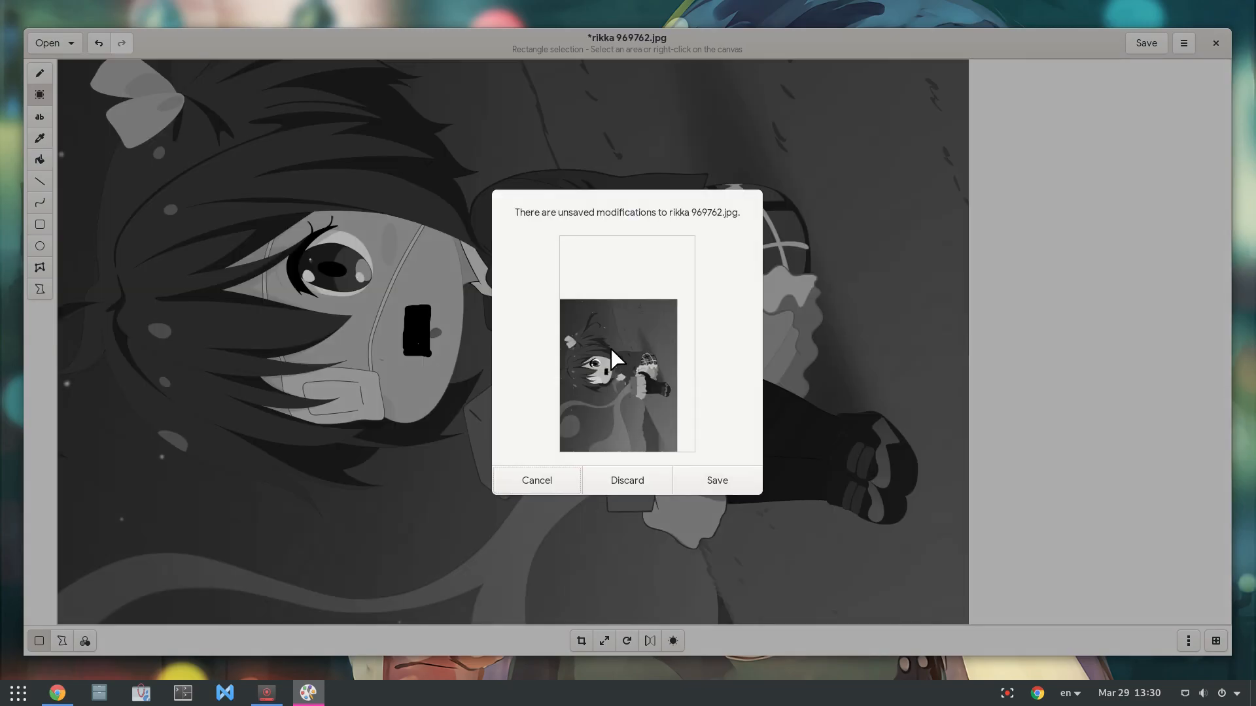
- Discard the unsaved edits and open original 977350.jpg from Walls in Drawing via Open With
left_click(628, 480)
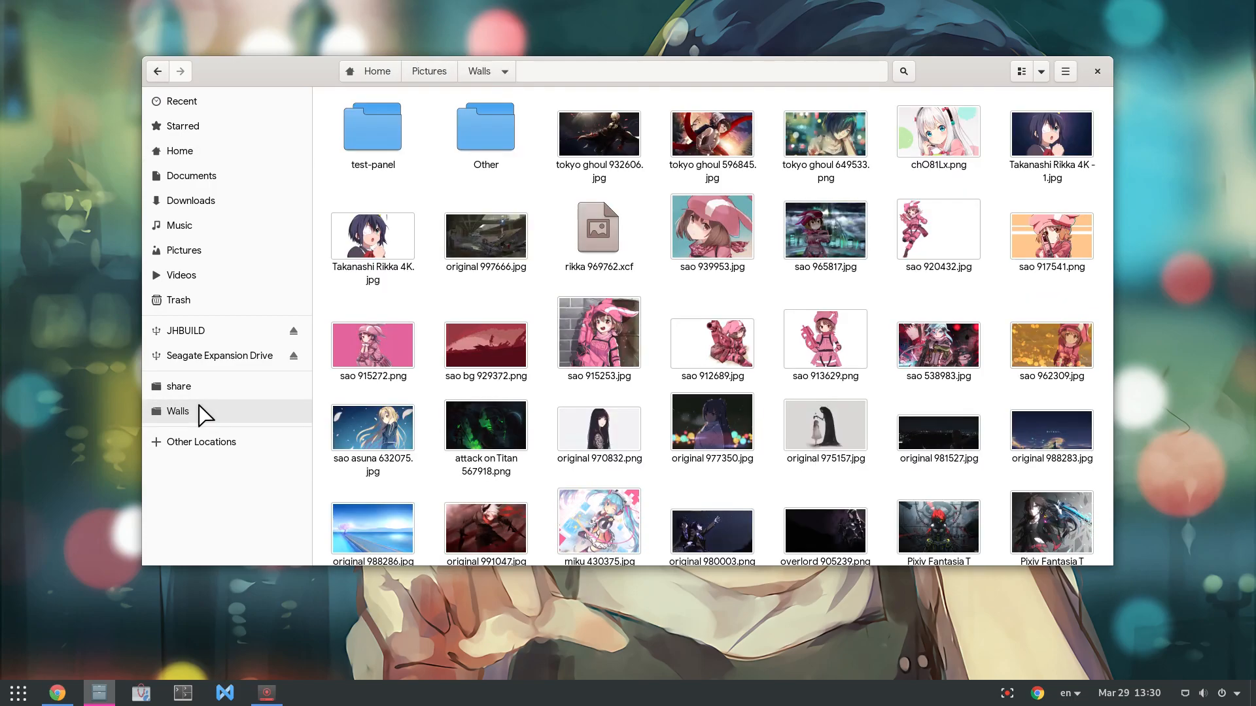
scroll("down", 3)
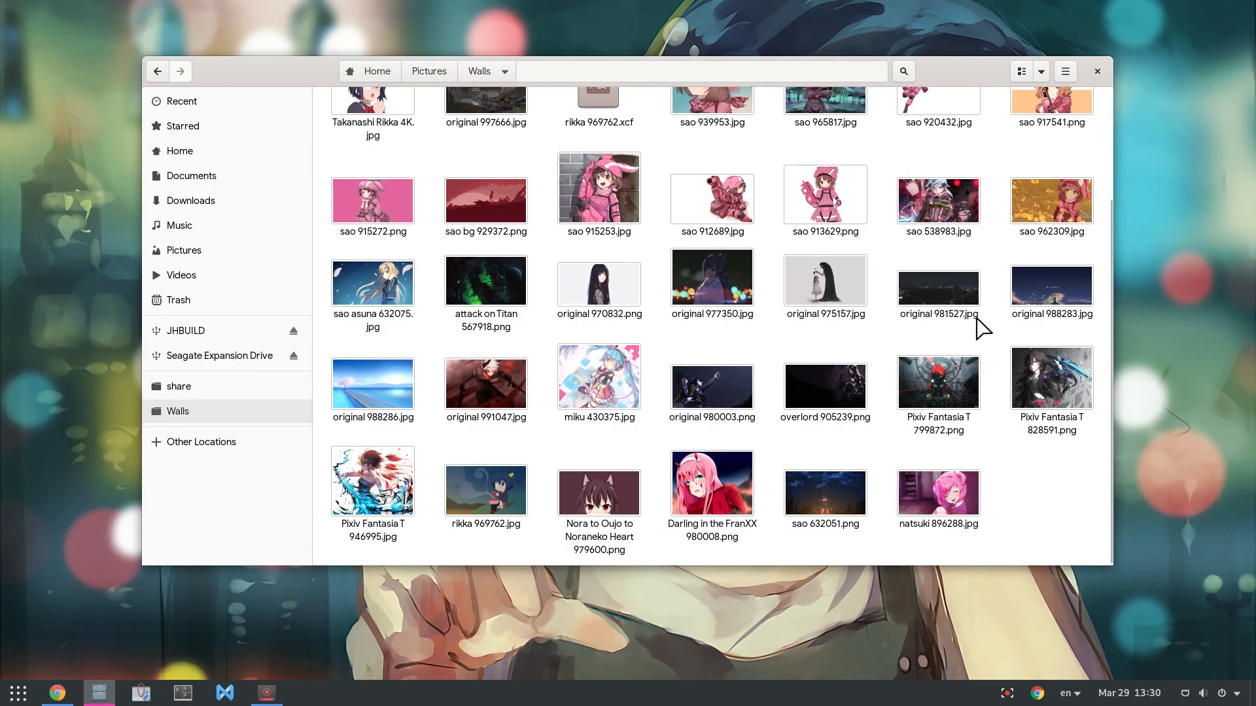
right_click(713, 278)
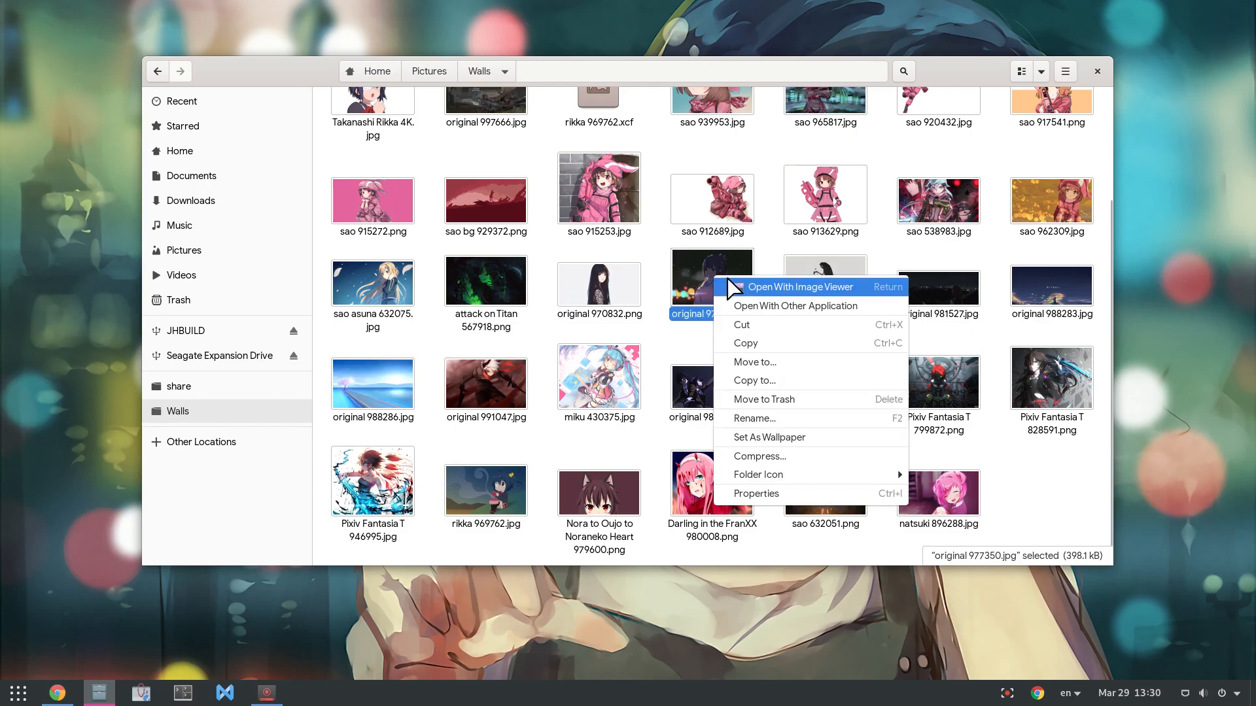
mouse_move(811, 308)
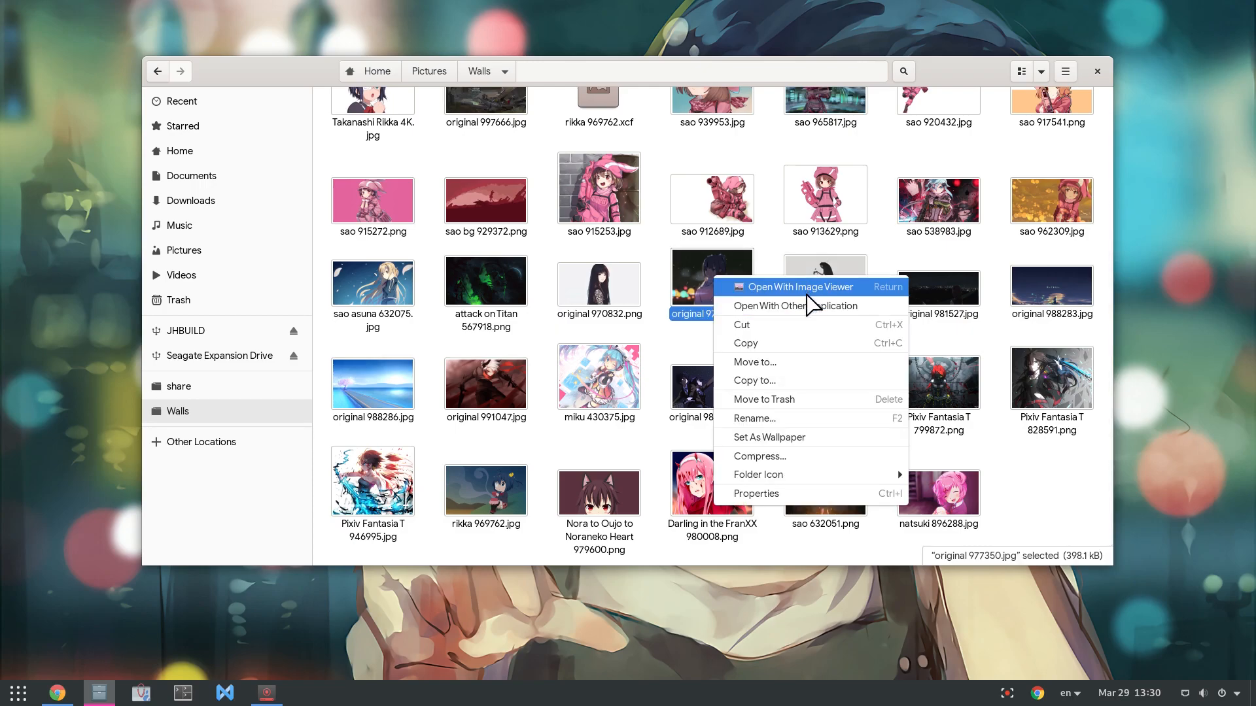
left_click(795, 306)
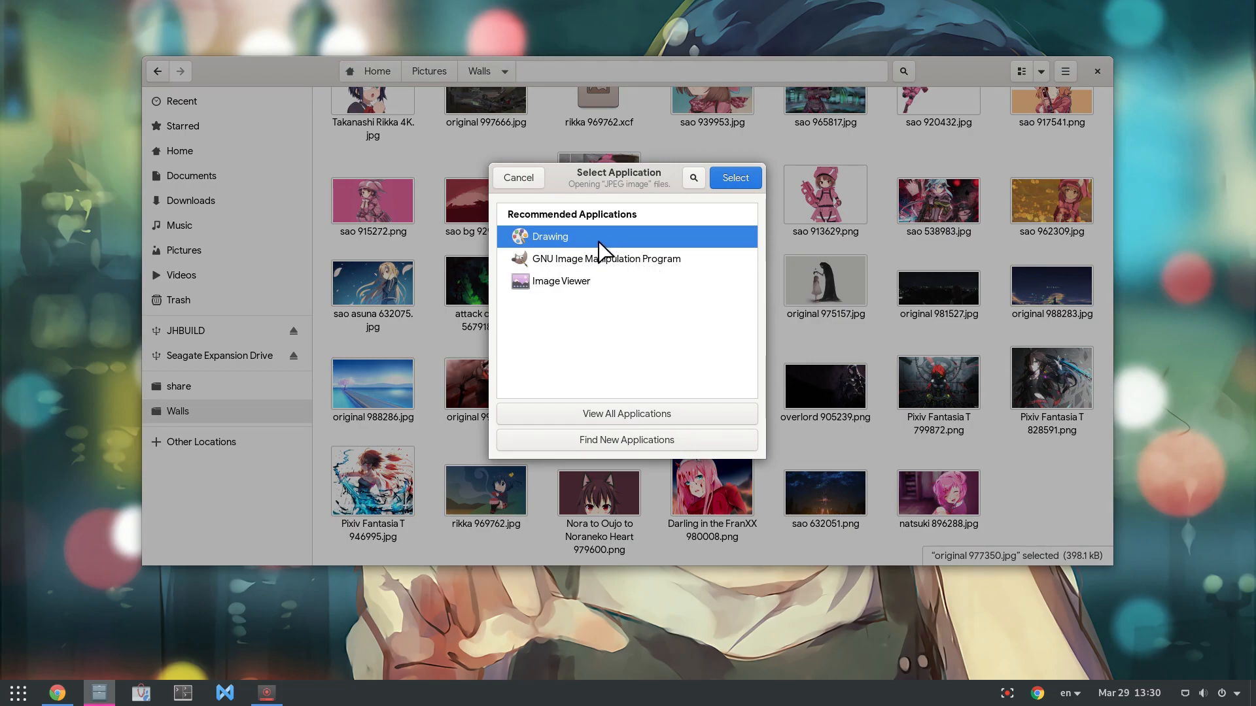
left_click(735, 178)
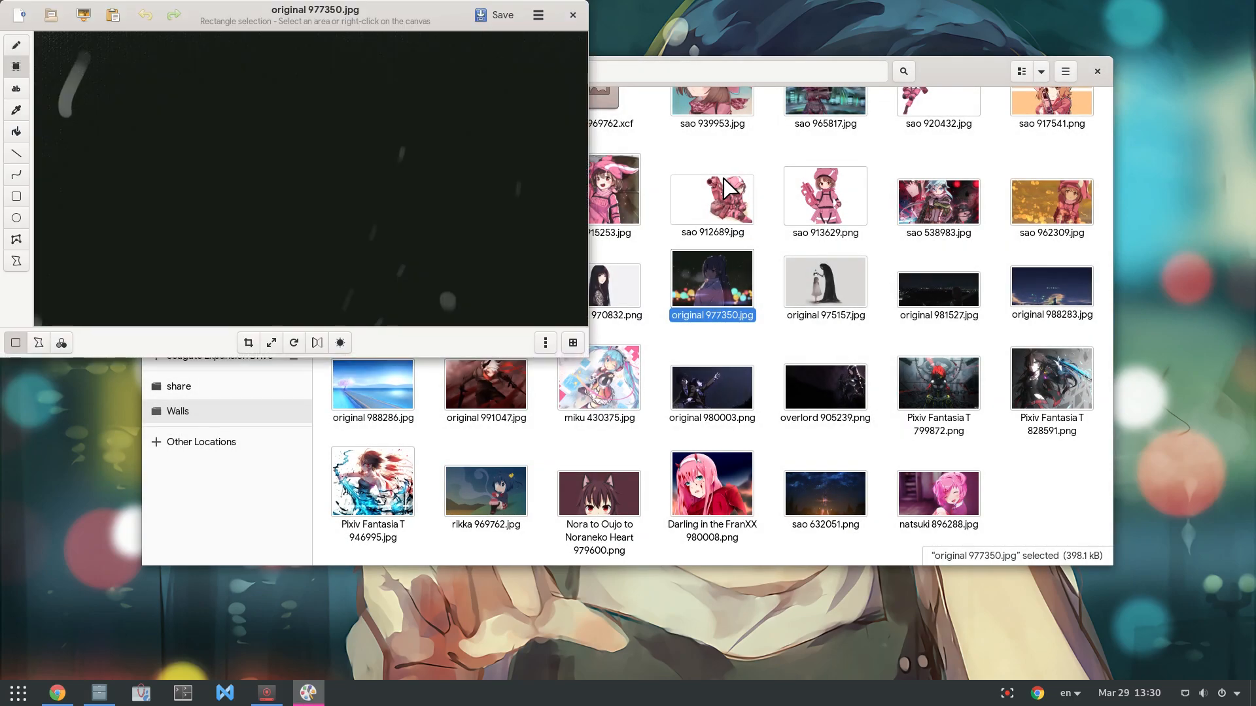
- Enlarge the Drawing window and pick sao 915272.png in the Files Walls folder
left_click_drag(314, 9, 394, 47)
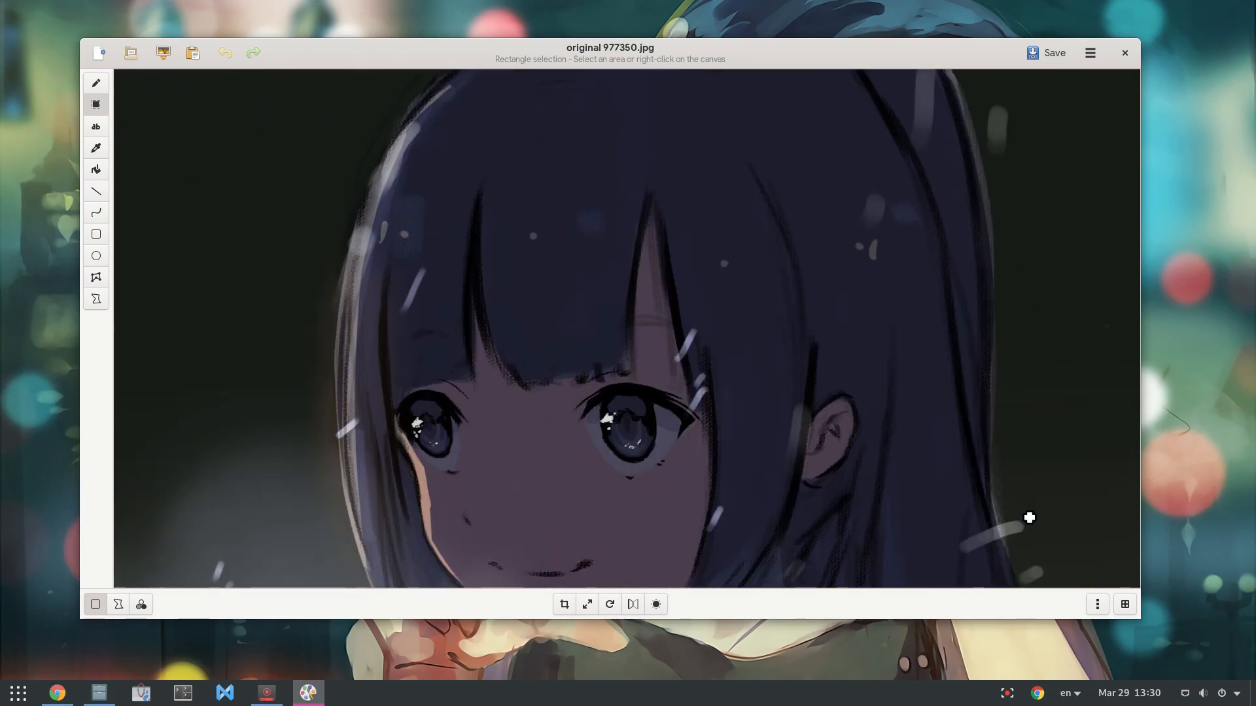
mouse_move(518, 126)
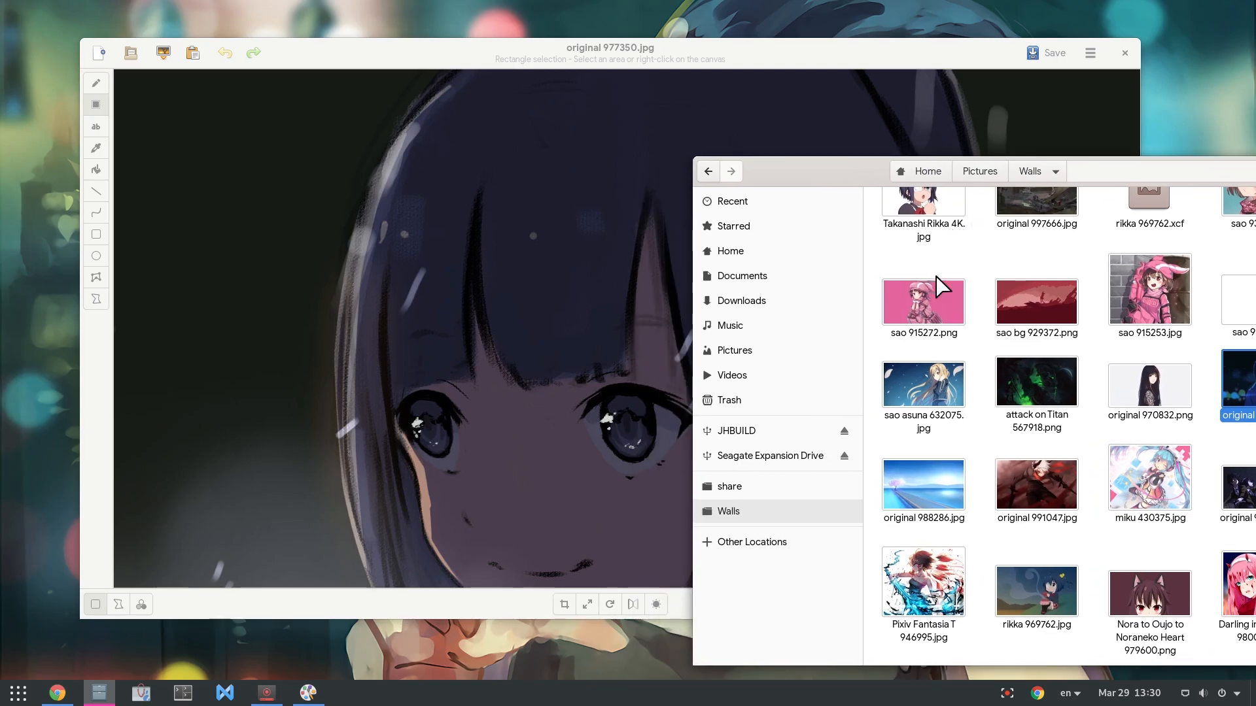
left_click(923, 301)
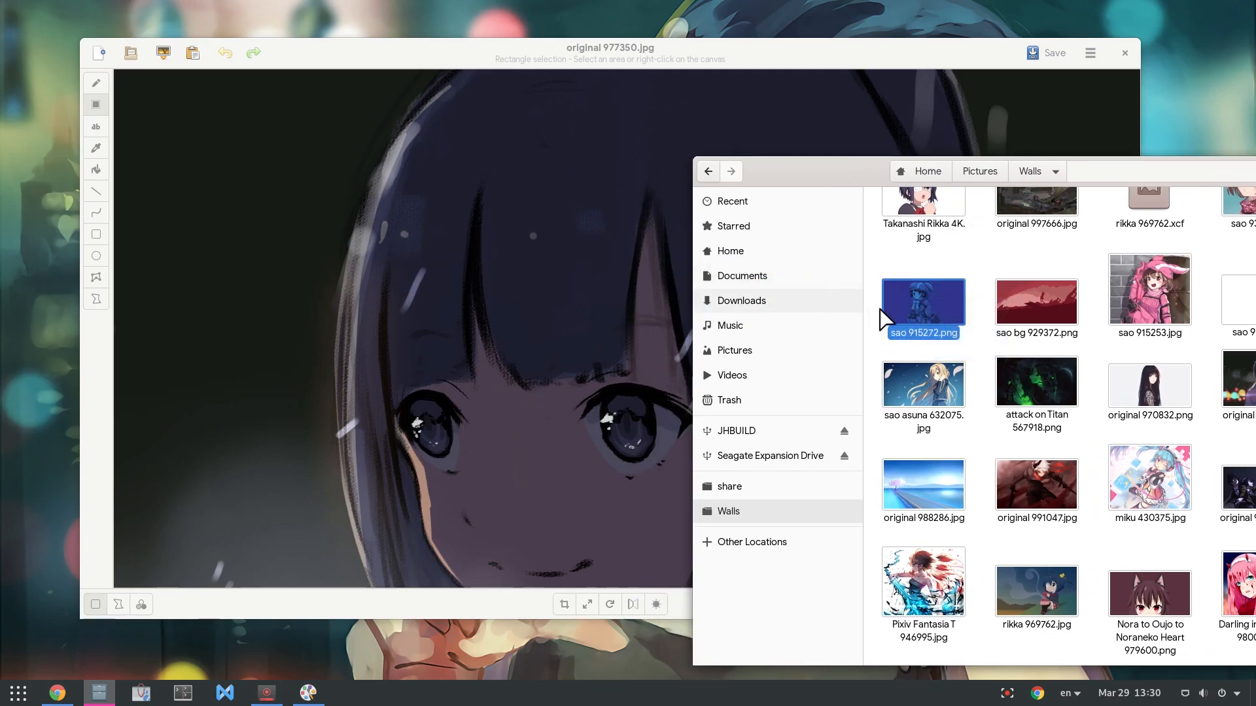
left_click(1036, 301)
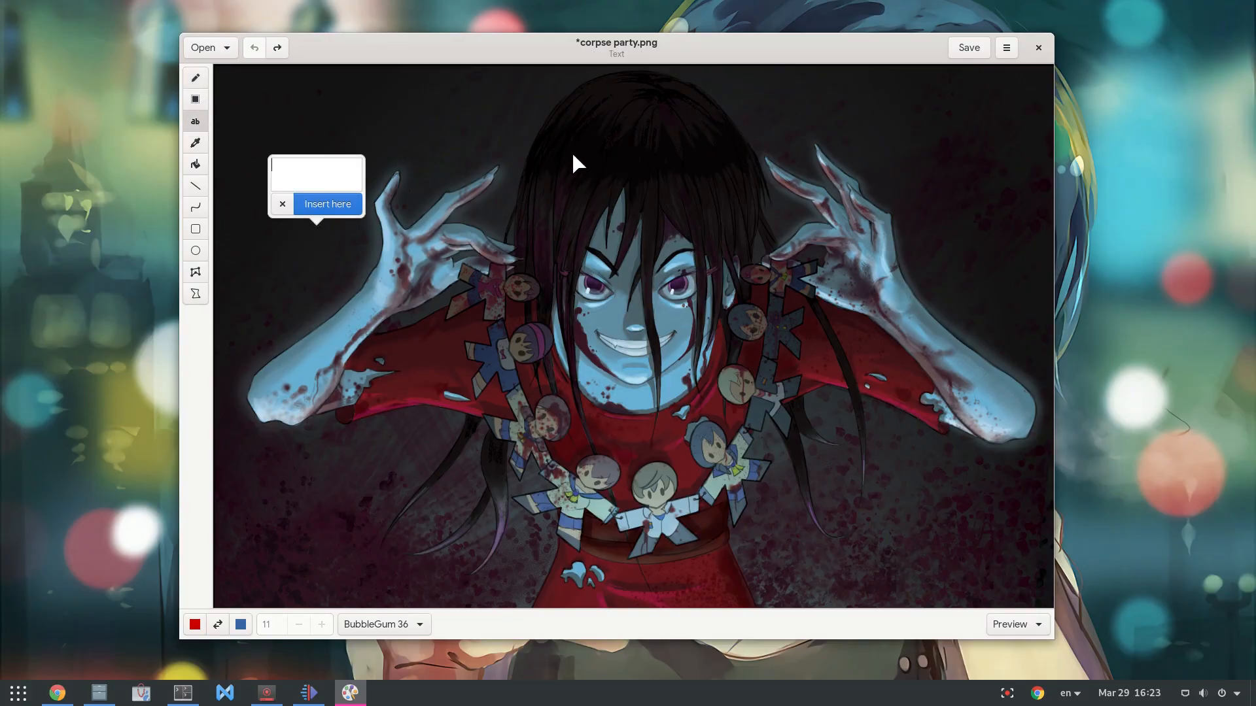
- Insert the red 'Hell' text onto corpse party.png with the Text tool
type("Helloooooooooooooooo")
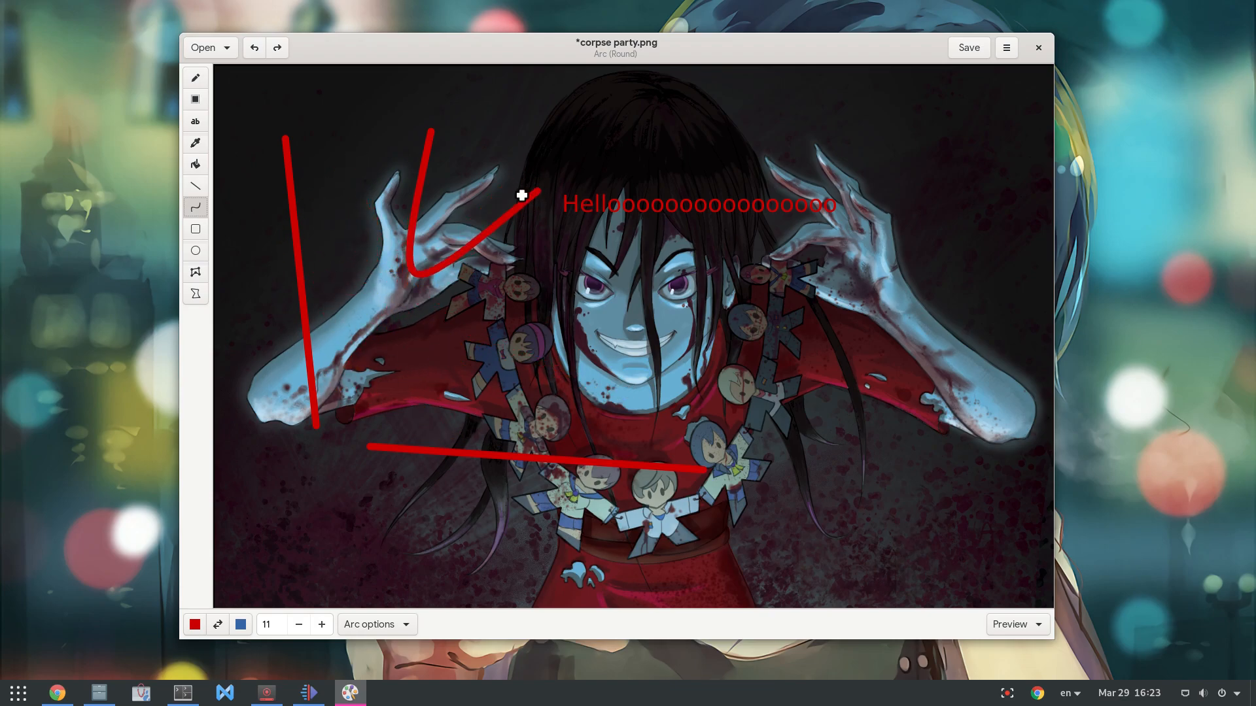
left_click(195, 228)
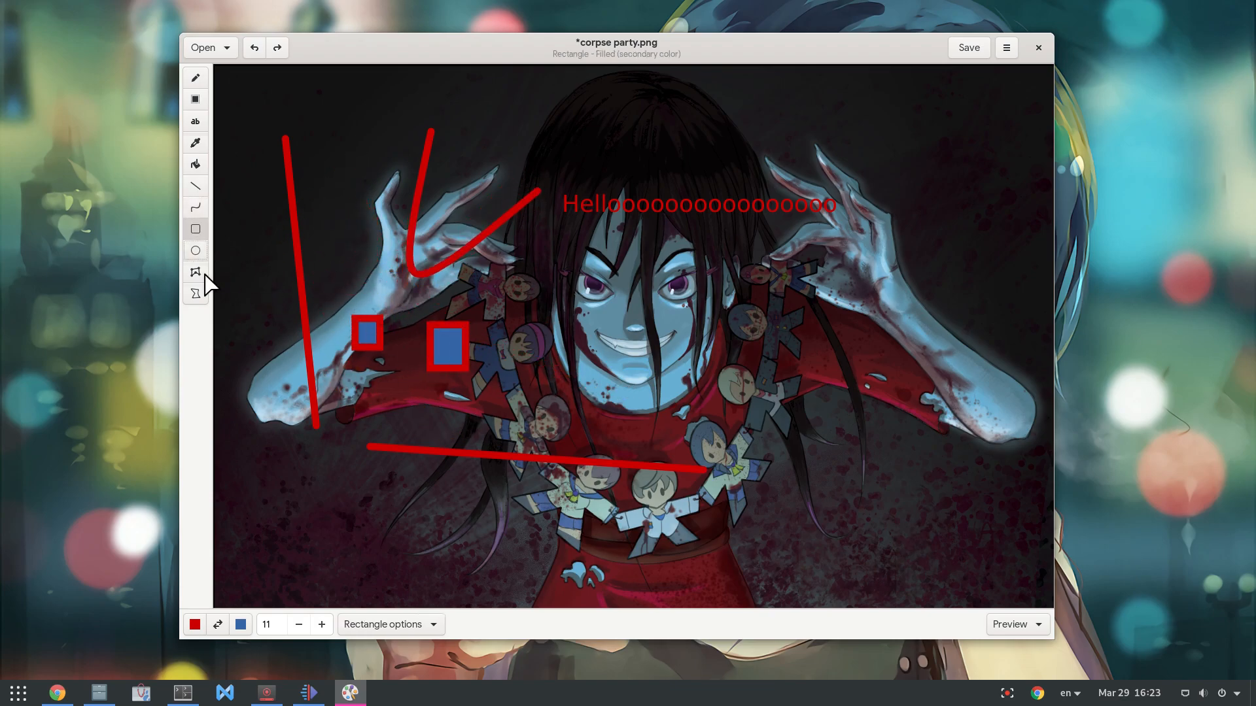